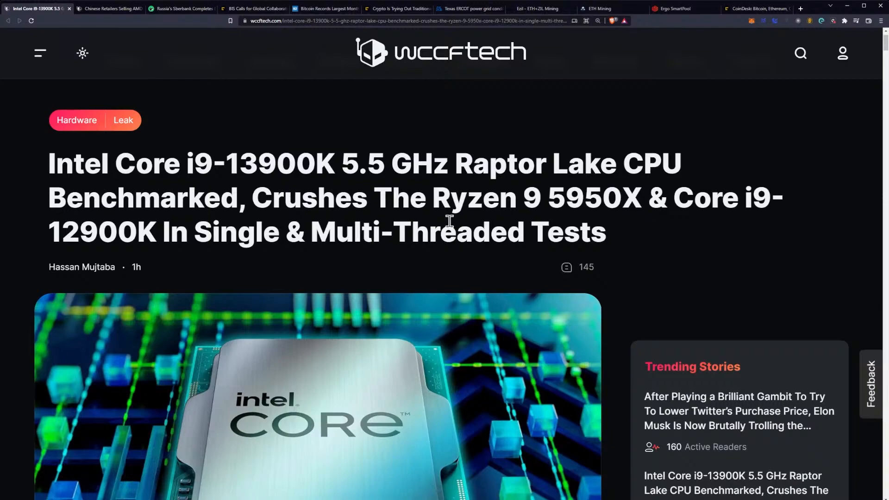
mouse_move(504, 216)
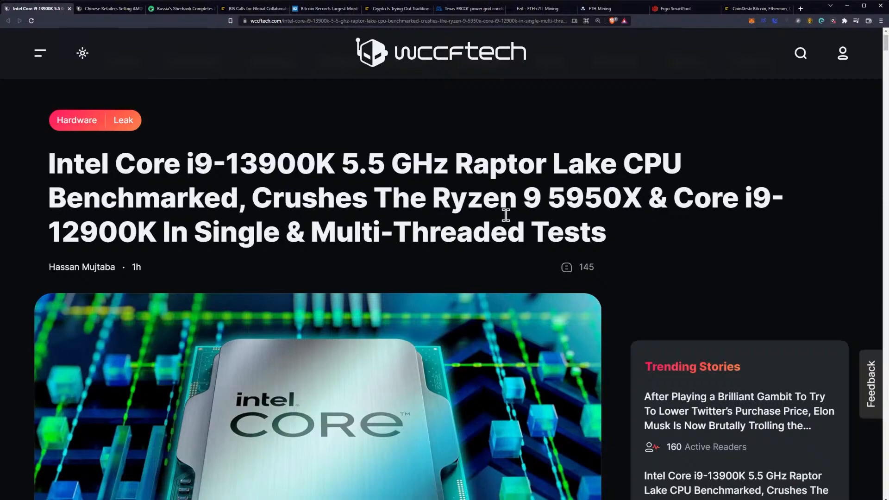
mouse_move(690, 209)
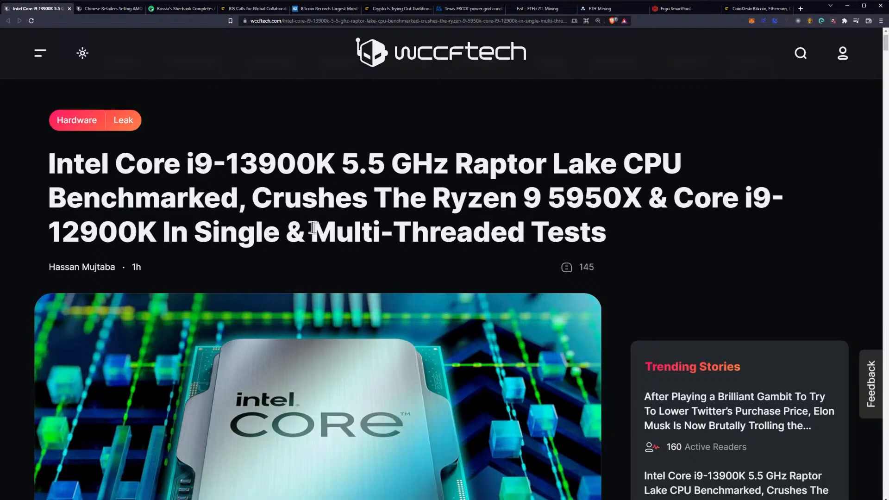
- Scroll past the i9-13900K headline and cover image to the first paragraph and Geekbench subheading
scroll("down", 3)
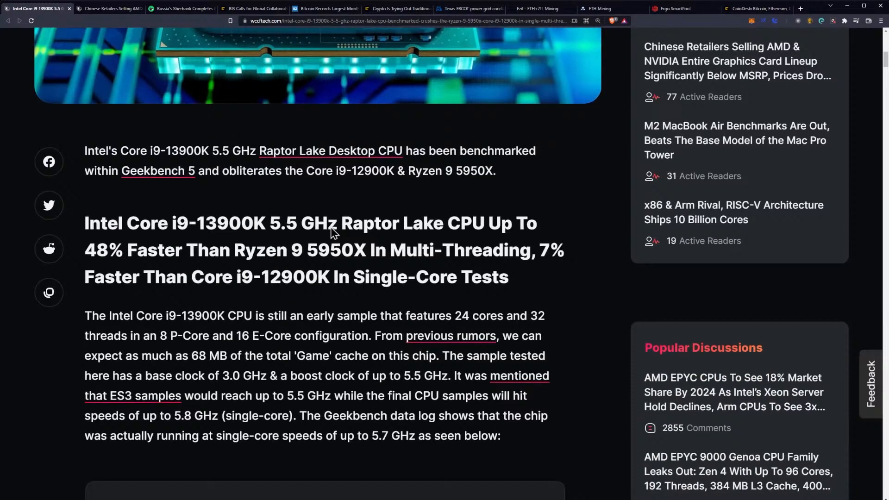
mouse_move(379, 218)
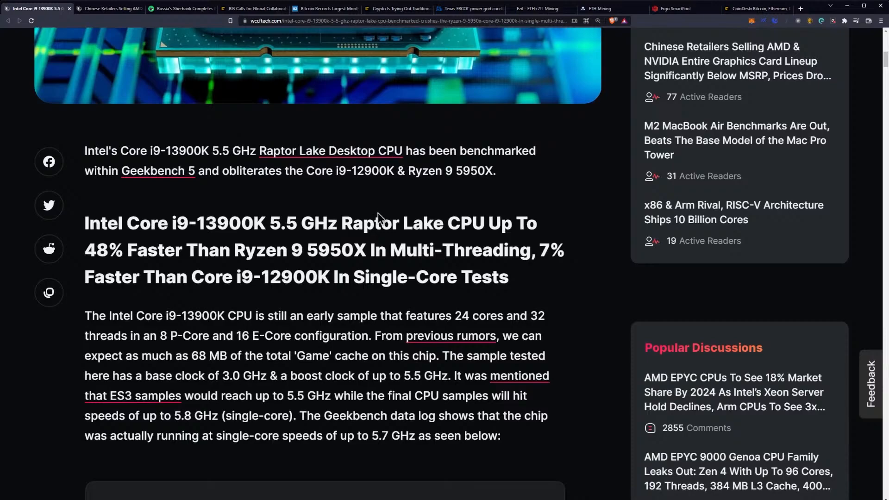
scroll("down", 3)
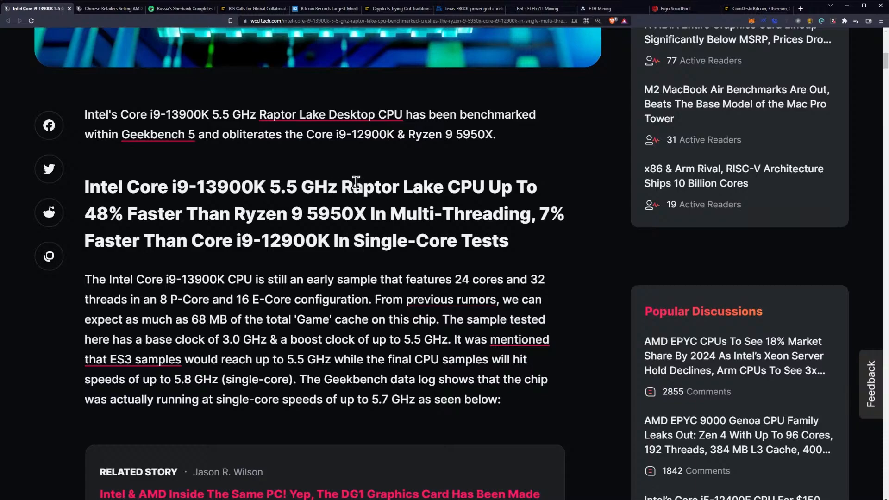
scroll("down", 3)
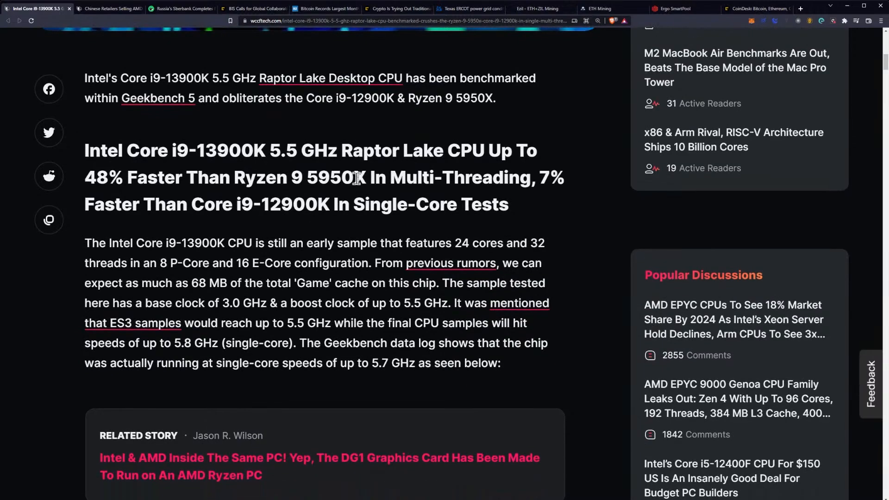
scroll("down", 3)
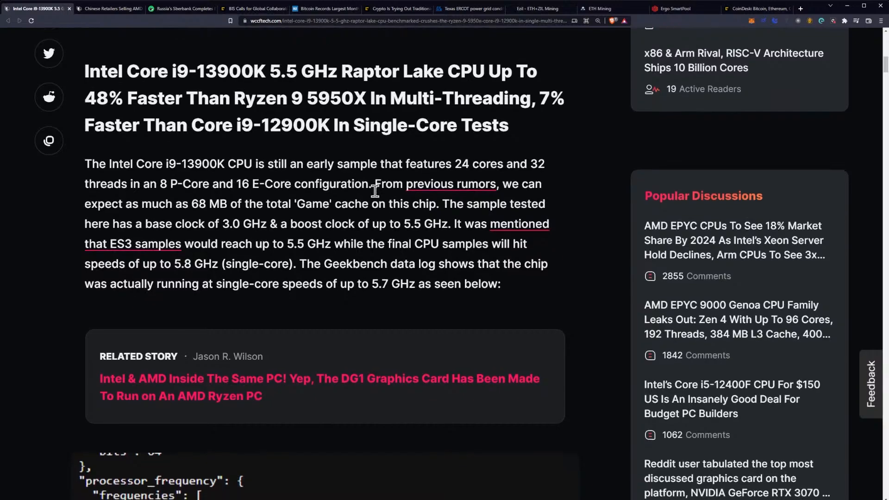
- Scroll to the top of the Geekbench data log showing frequencies around 5492 MHz
scroll("down", 3)
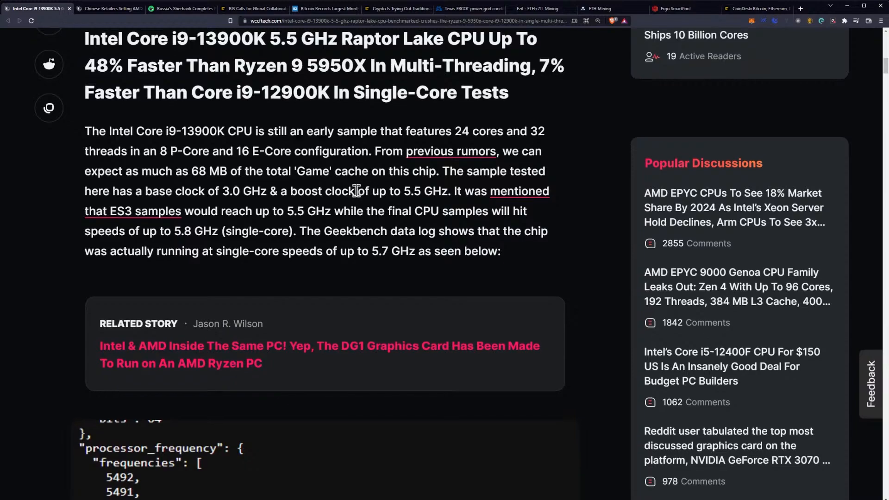
- Scroll through the frequency log past the highlighted 5704 MHz entry to its closing bracket
scroll("down", 3)
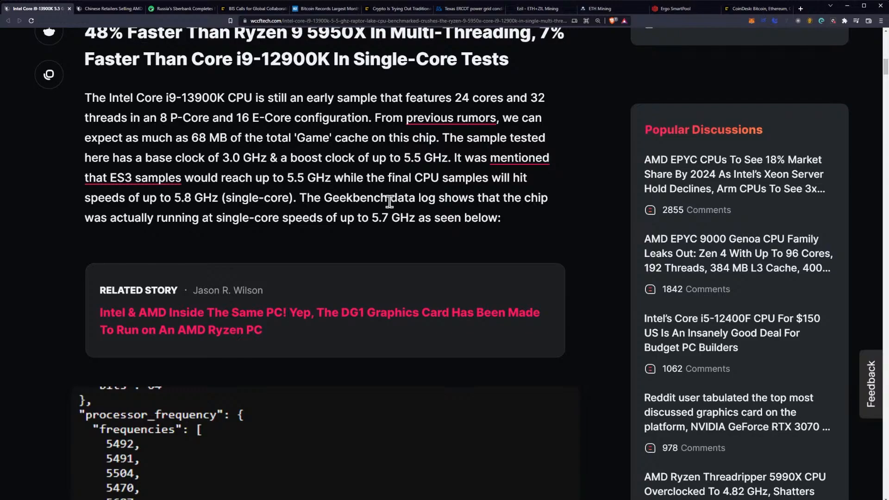
scroll("down", 3)
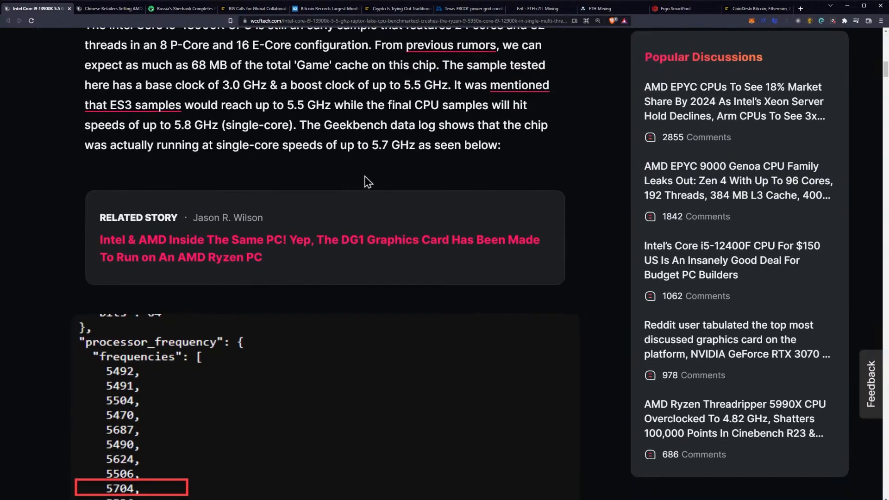
mouse_move(324, 166)
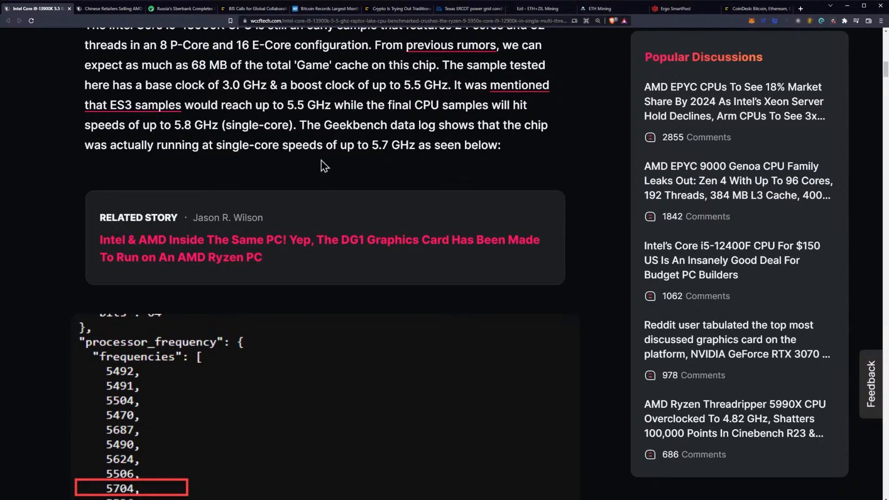
mouse_move(331, 166)
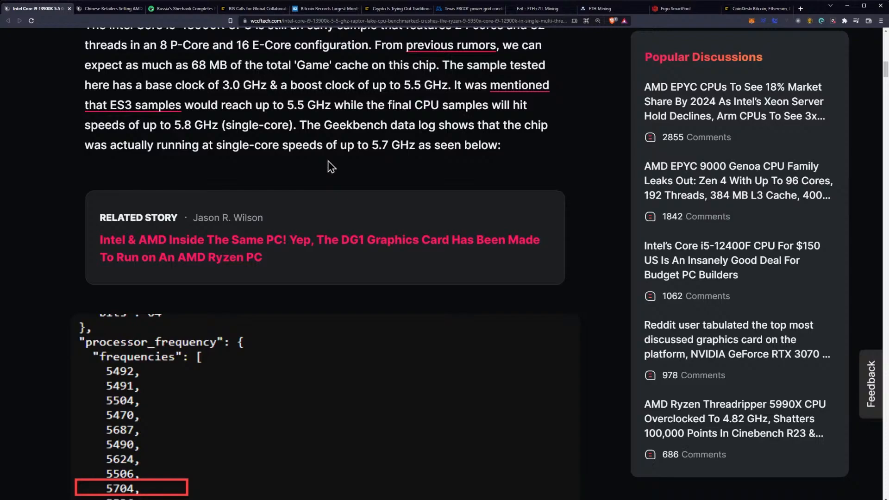
scroll("down", 3)
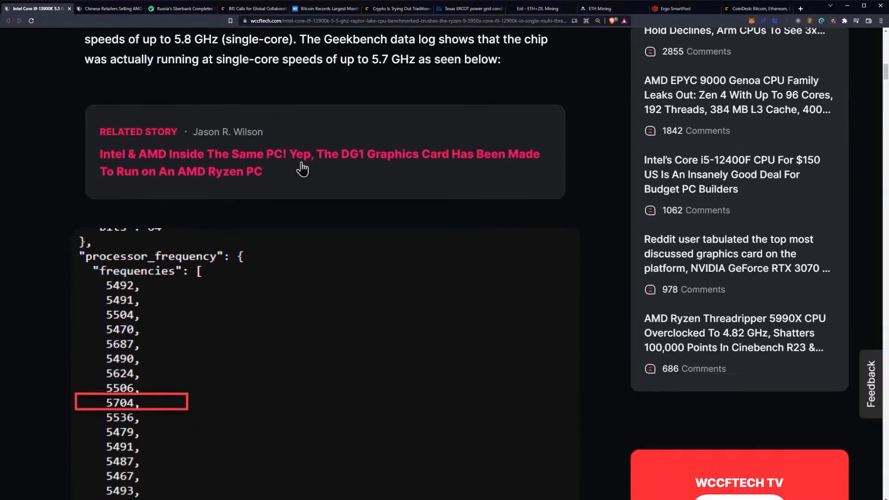
scroll("down", 3)
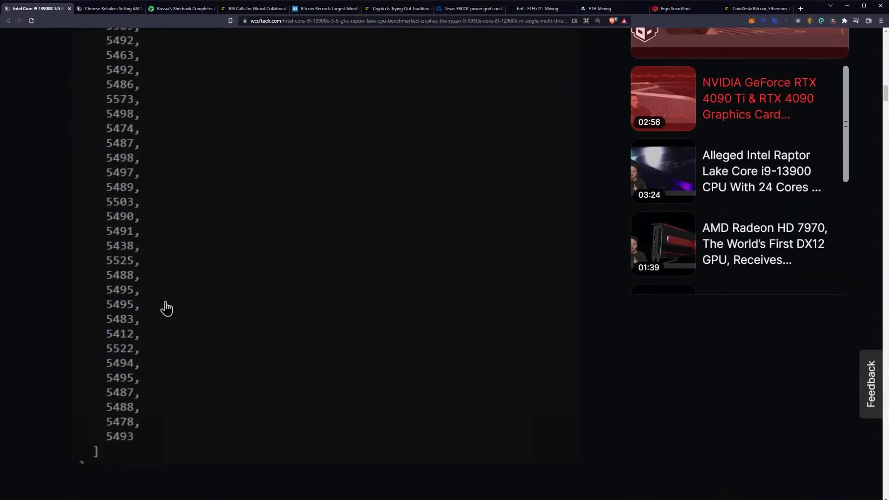
scroll("down", 3)
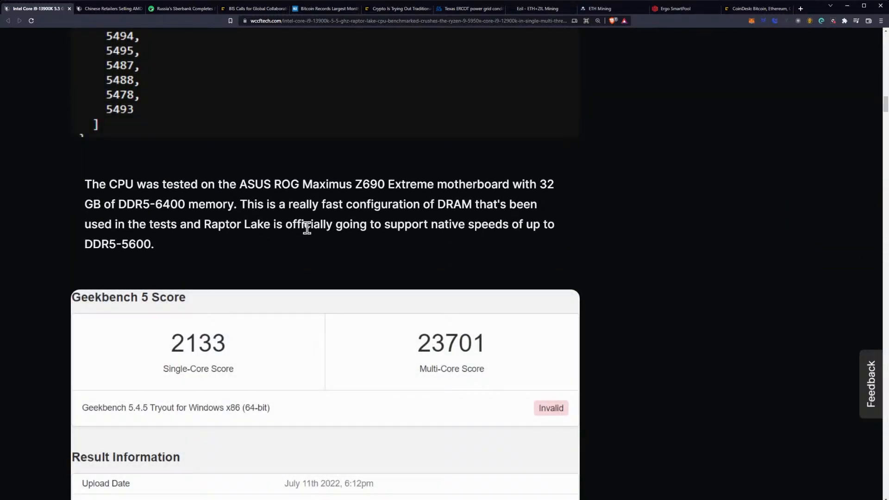
mouse_move(365, 192)
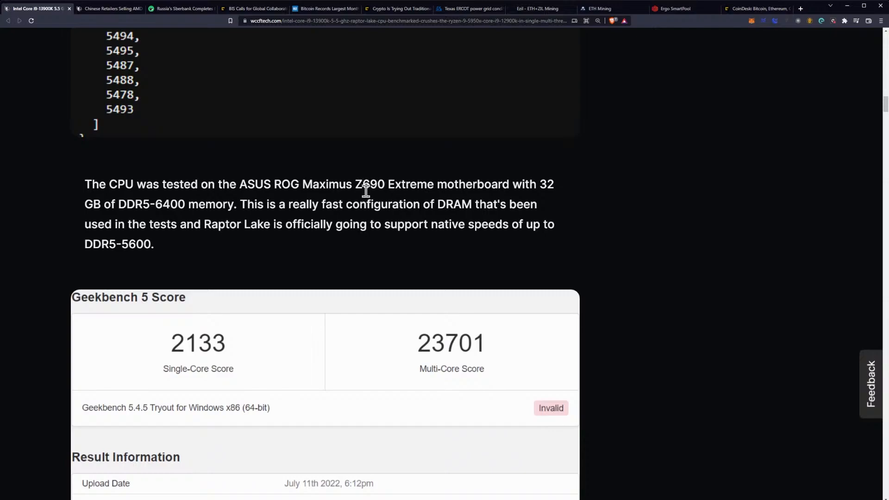
mouse_move(405, 188)
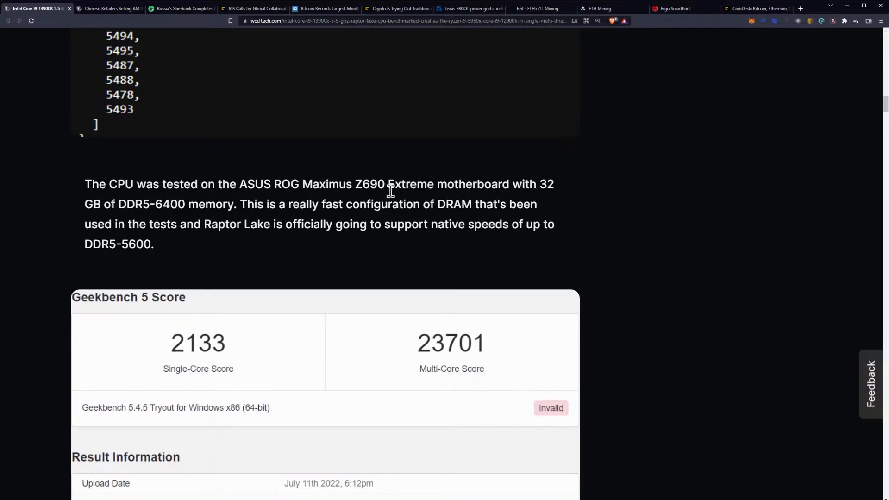
- Scroll to the 2133/23701 Geekbench 5 score card and the July 11th 2022 result info
scroll("down", 3)
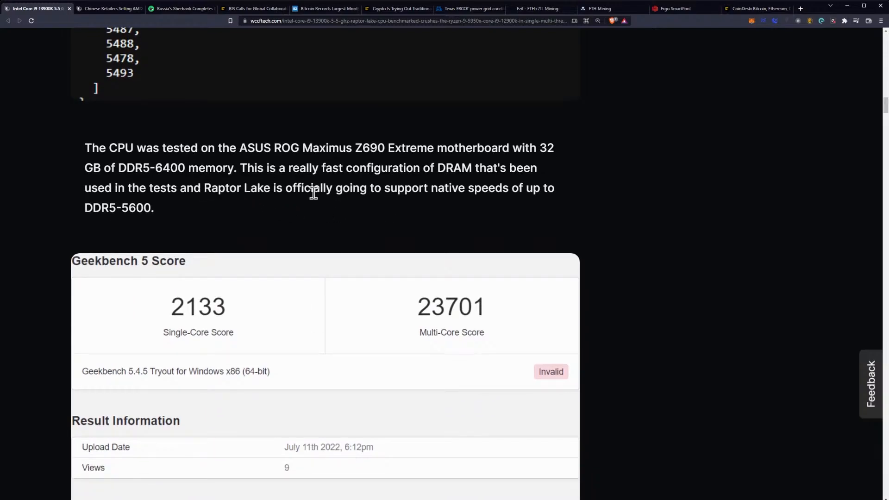
mouse_move(374, 194)
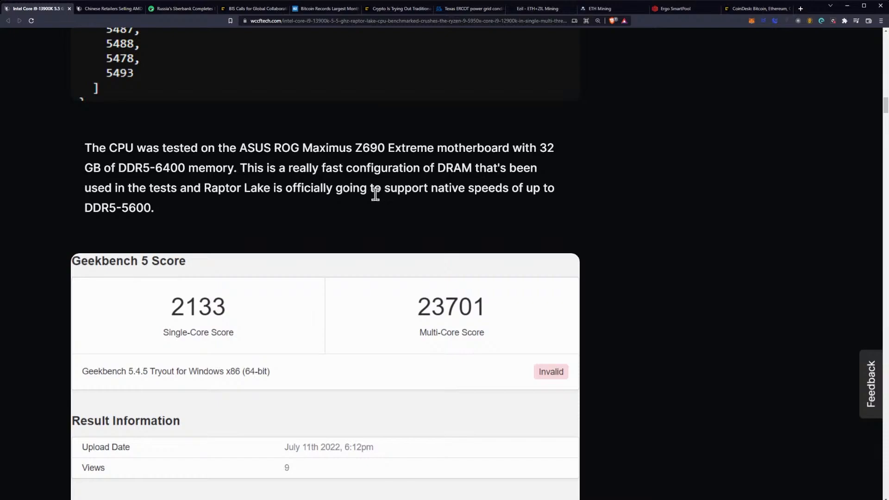
mouse_move(373, 202)
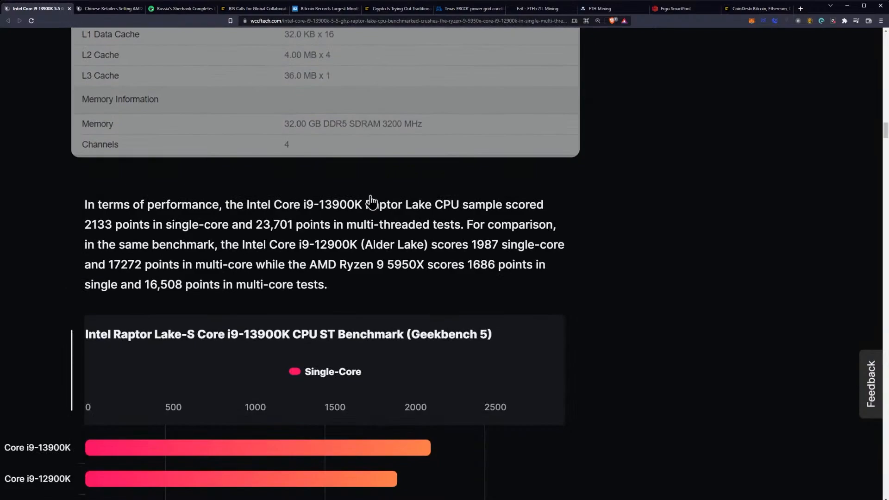
- Scroll to both Geekbench 5 charts and the paragraph citing 48% and 37% multi-threaded gains
scroll("down", 3)
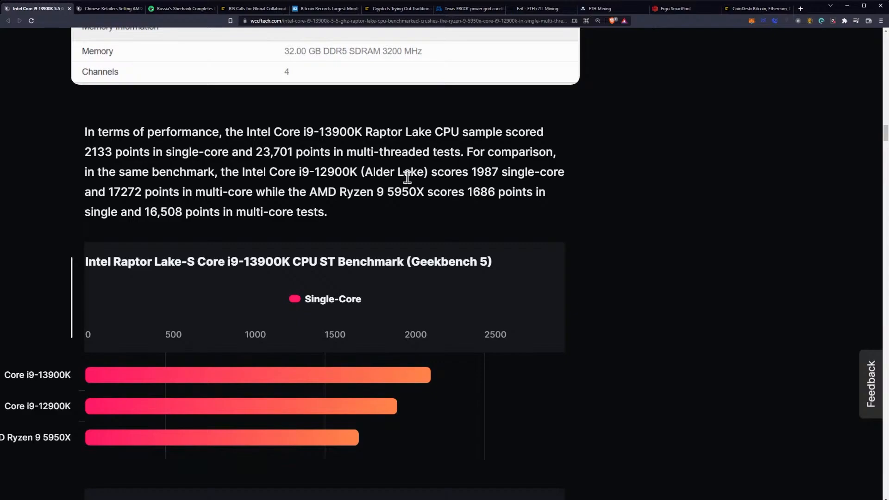
mouse_move(425, 187)
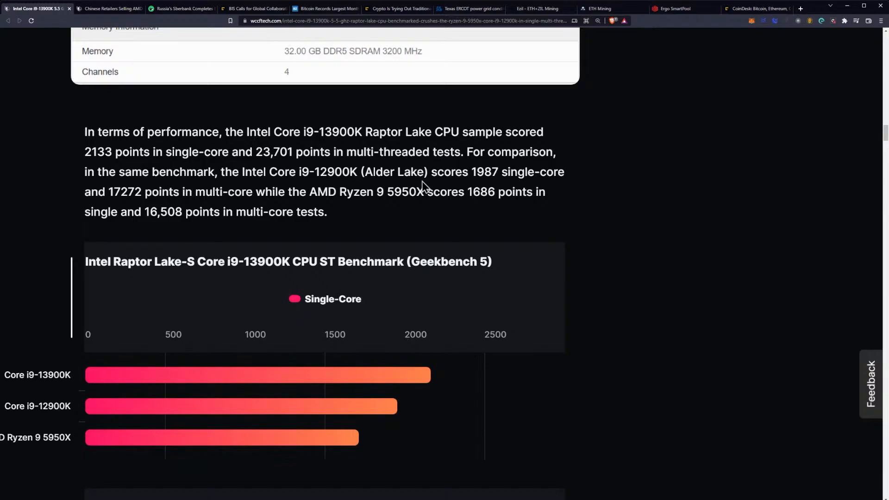
mouse_move(436, 196)
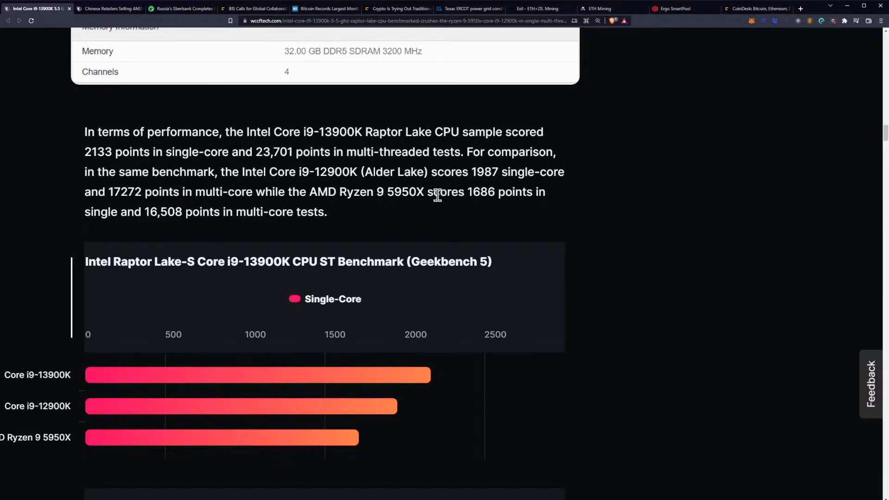
scroll("down", 3)
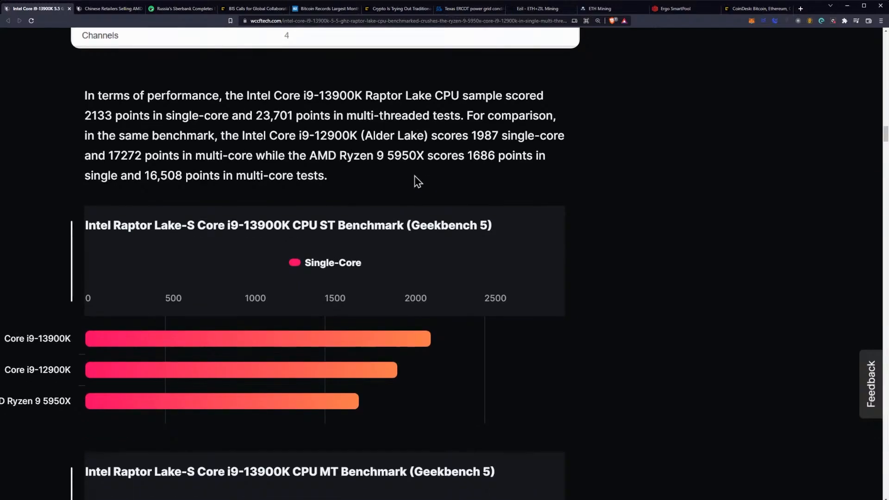
scroll("down", 3)
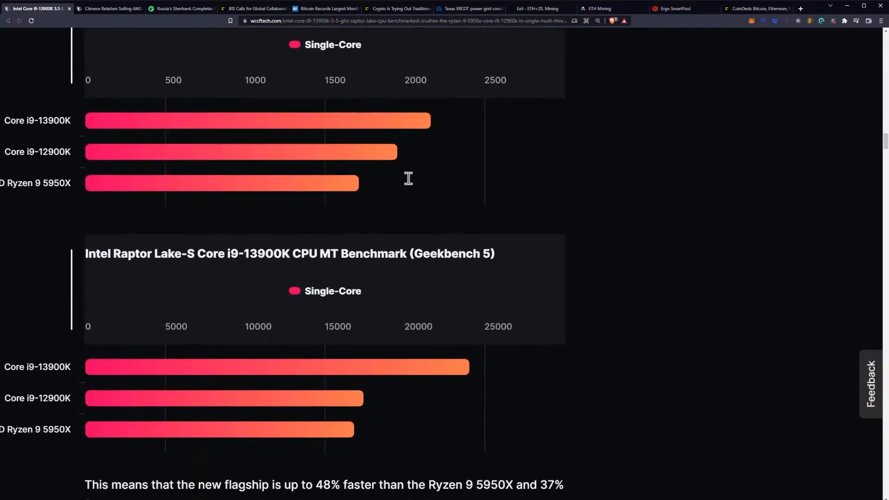
scroll("up", 3)
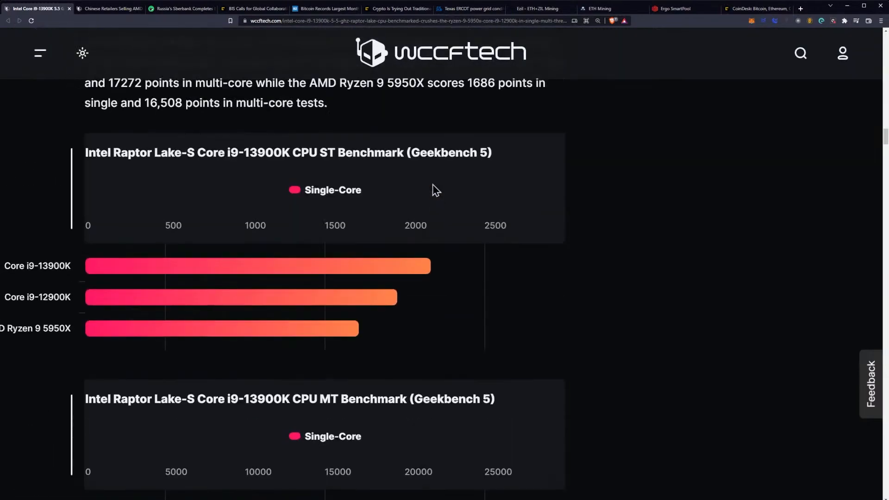
mouse_move(268, 222)
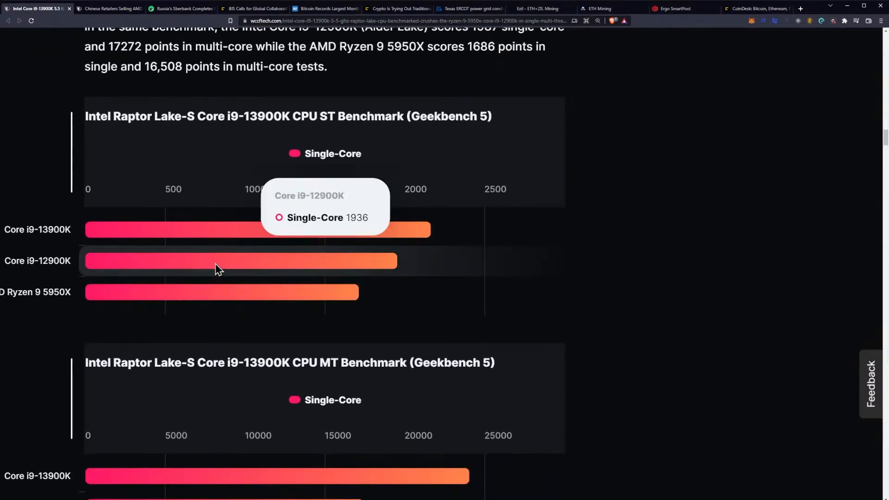
scroll("down", 3)
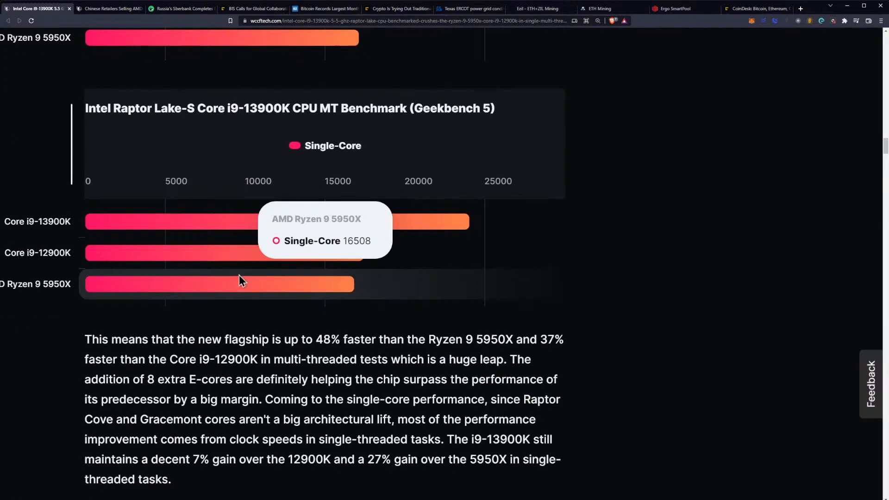
mouse_move(347, 331)
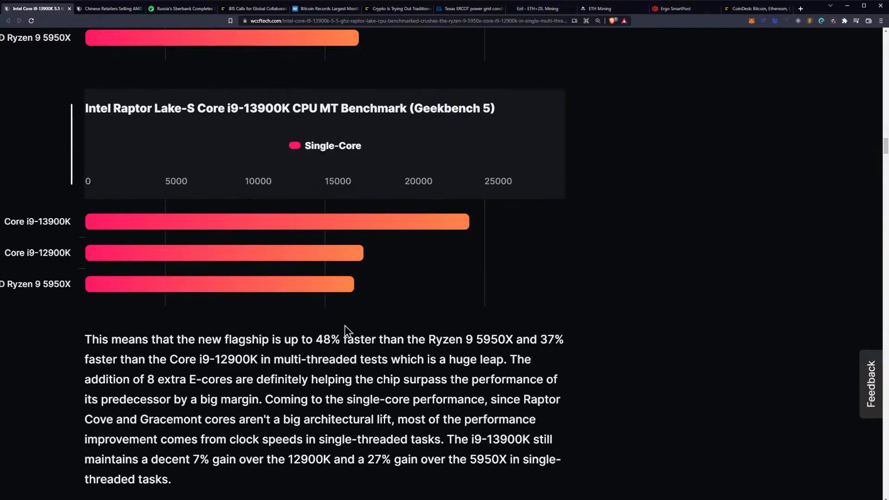
mouse_move(325, 334)
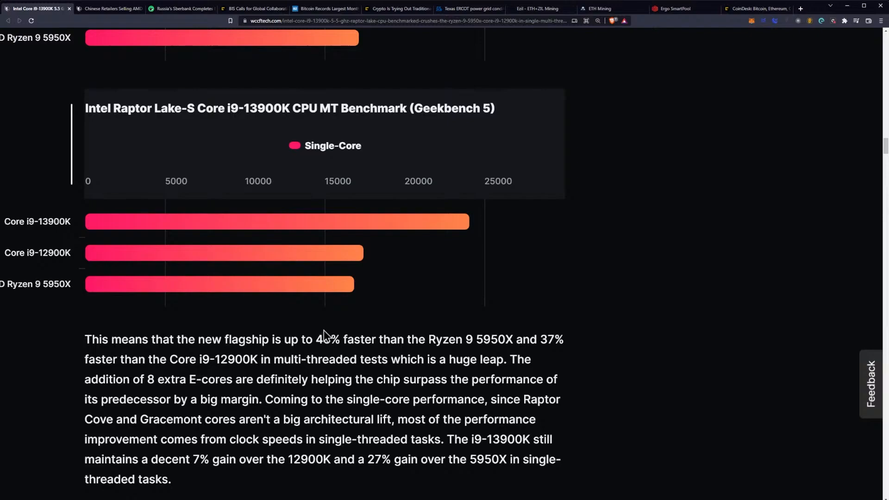
scroll("down", 3)
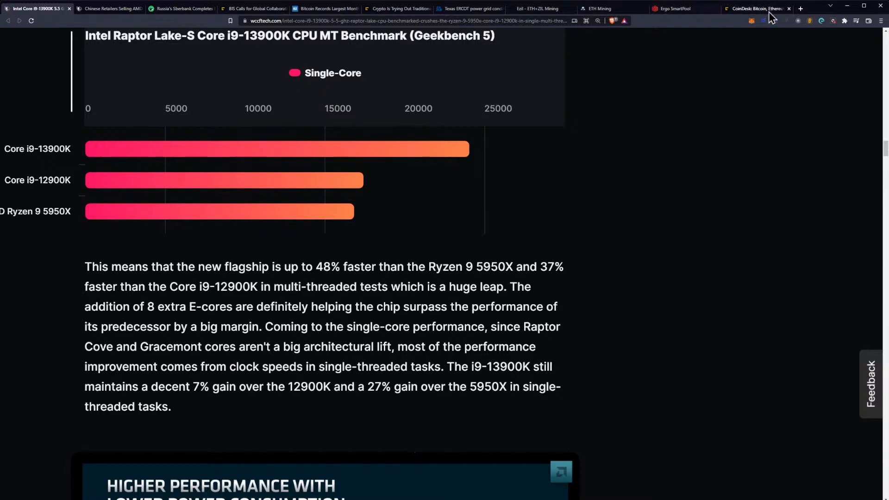
mouse_move(697, 165)
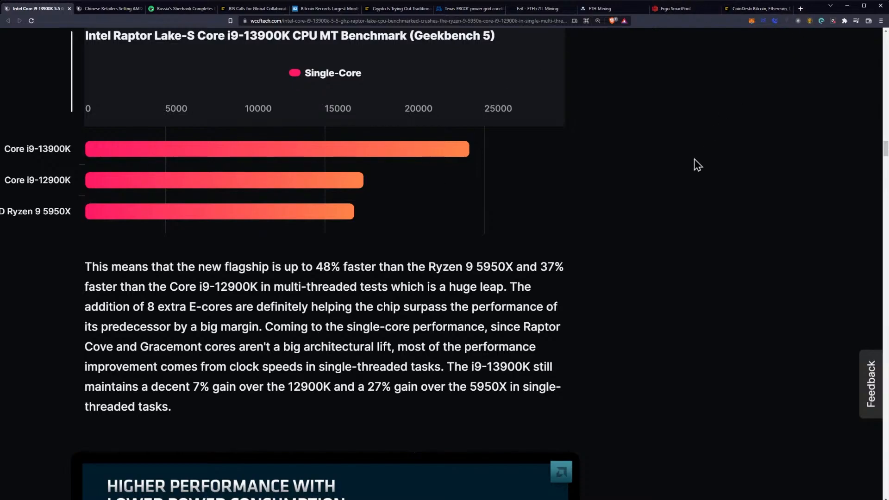
mouse_move(688, 165)
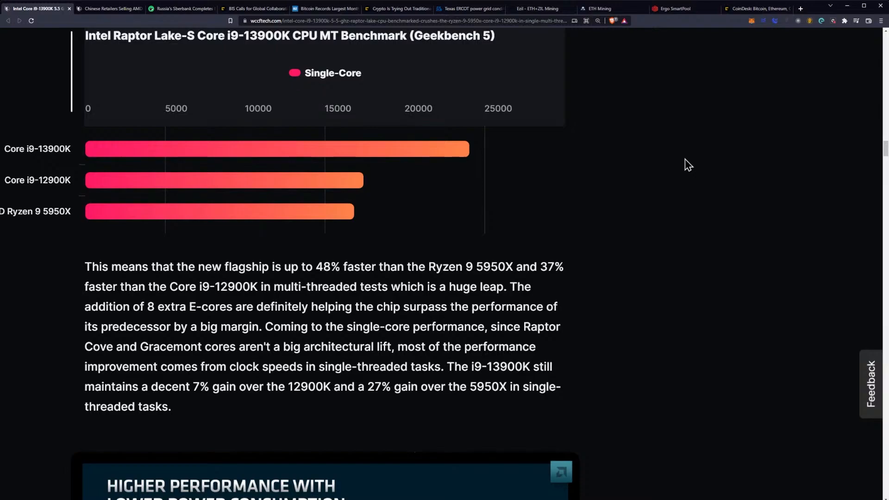
- Scroll past the Zen 3 vs Zen 4 slide to the 5.8 GHz paragraph and comparison table
scroll("down", 3)
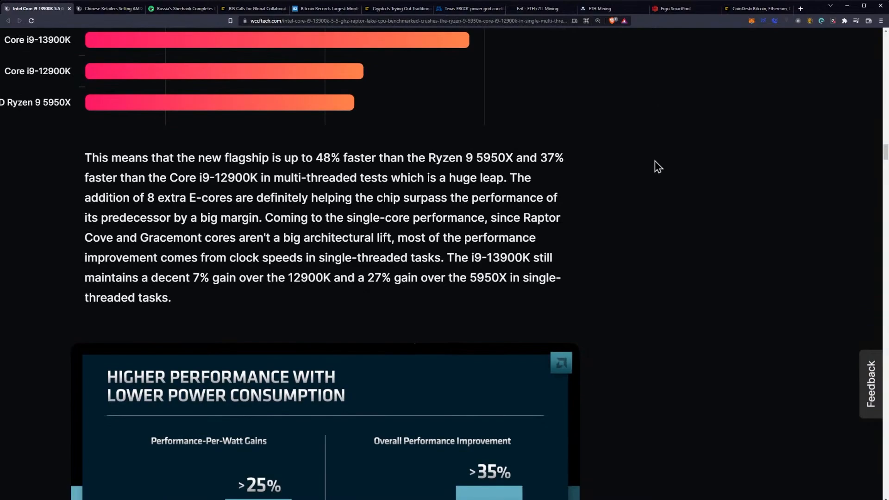
mouse_move(372, 241)
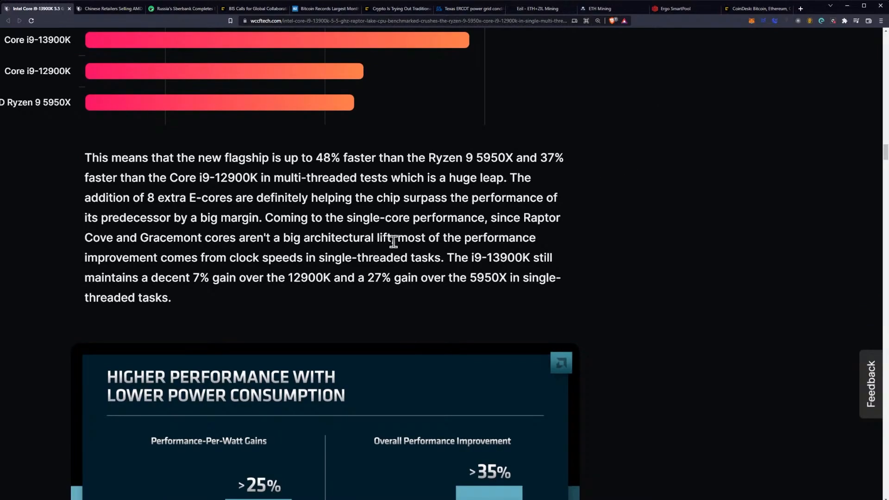
mouse_move(418, 253)
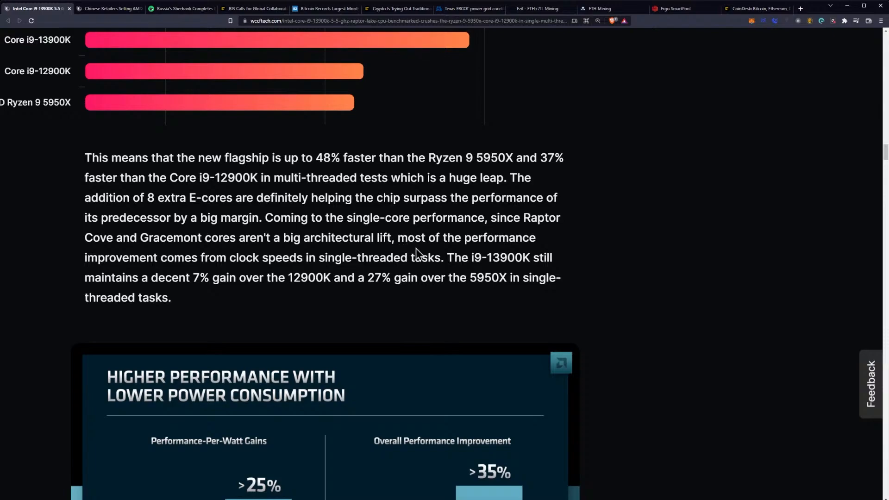
mouse_move(210, 260)
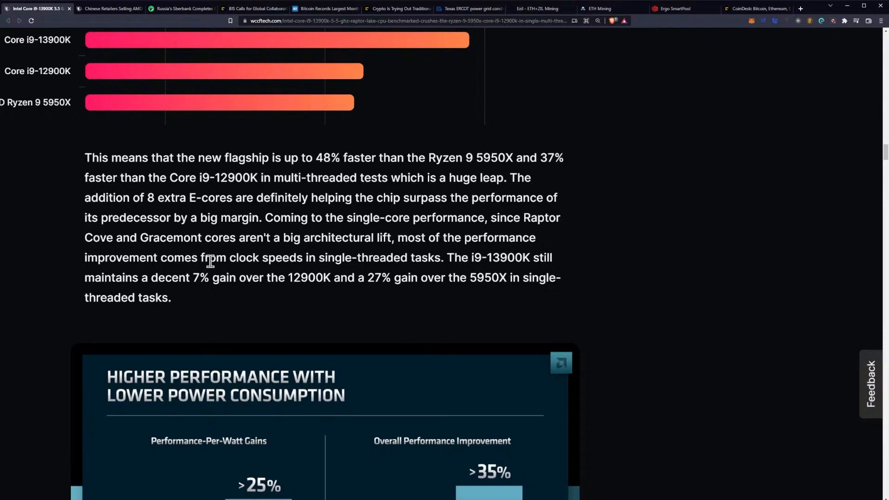
mouse_move(378, 296)
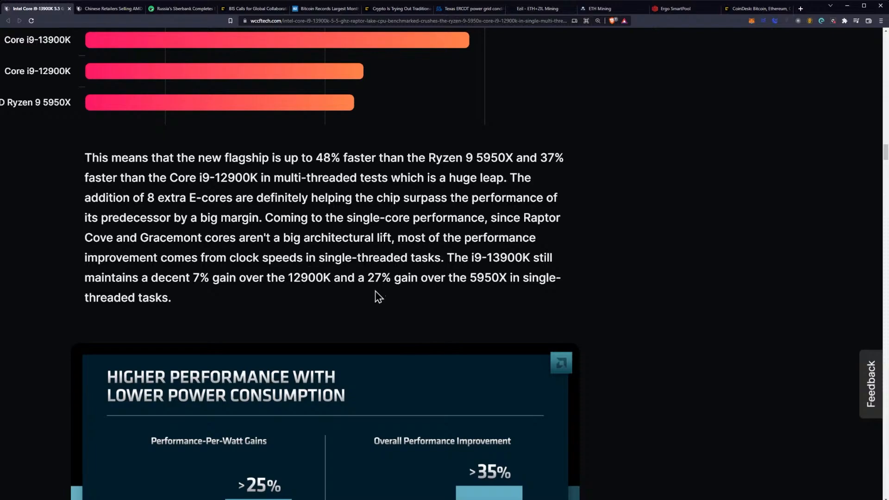
mouse_move(347, 283)
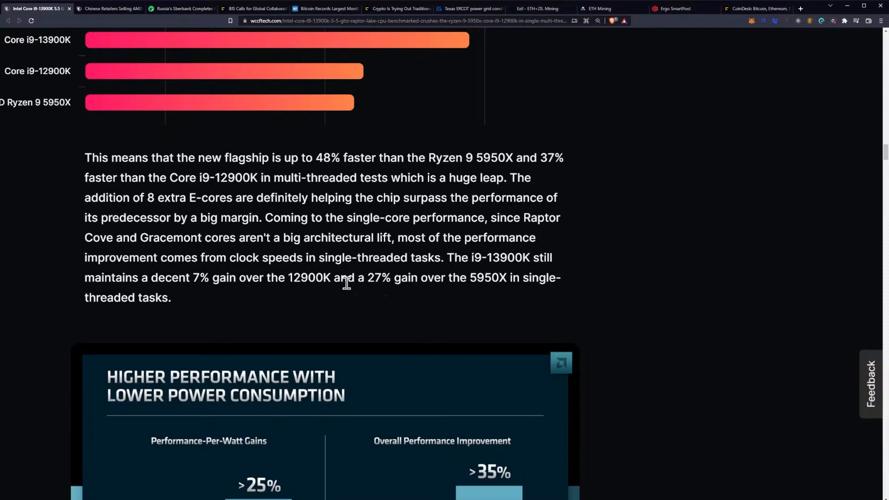
mouse_move(272, 292)
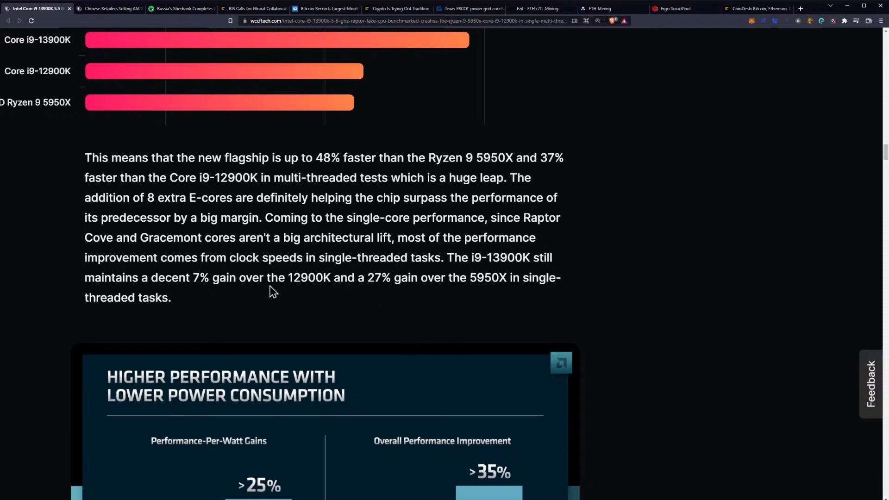
mouse_move(275, 286)
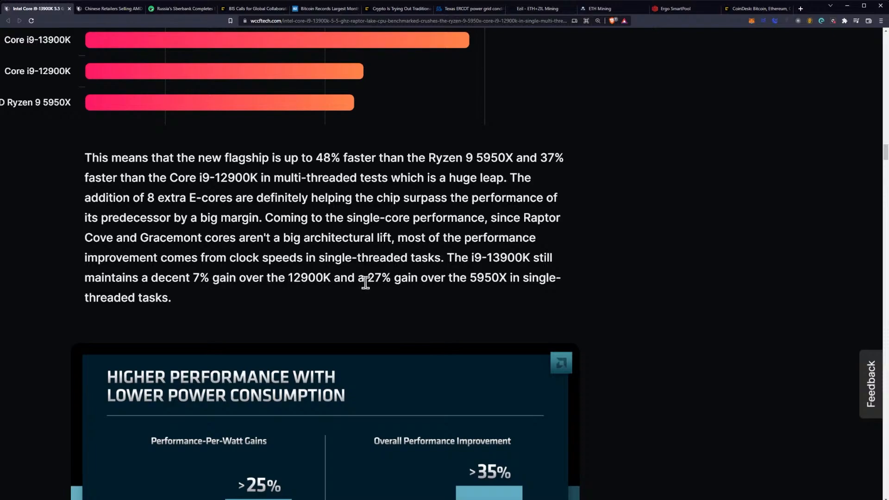
mouse_move(475, 279)
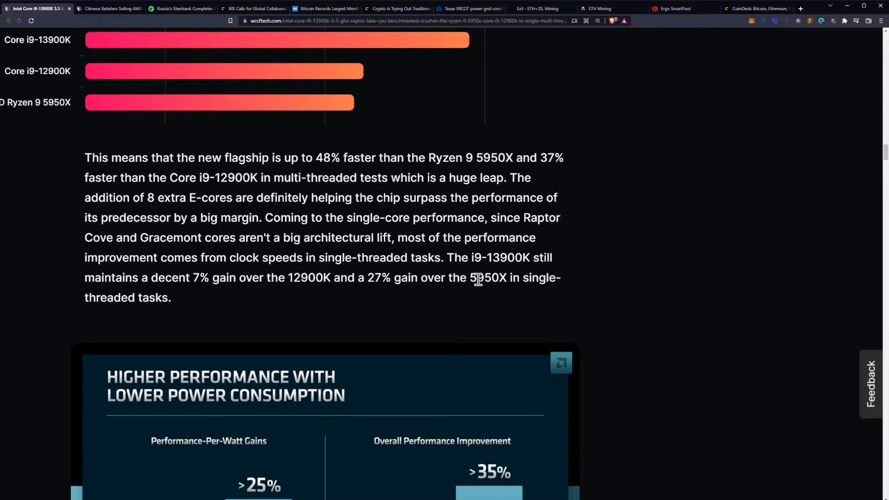
scroll("down", 3)
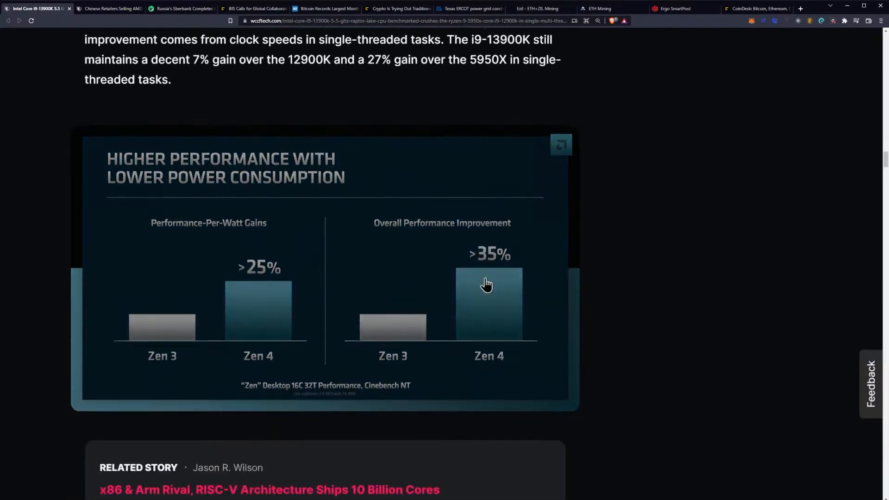
scroll("down", 3)
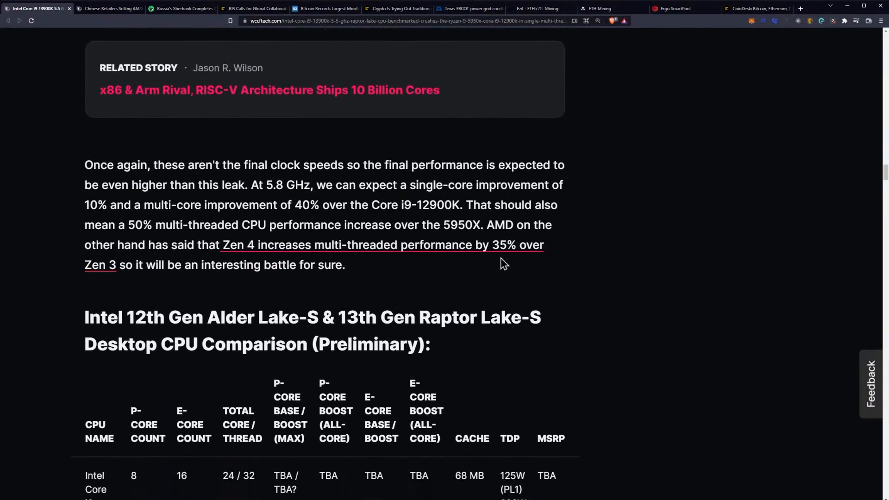
mouse_move(522, 264)
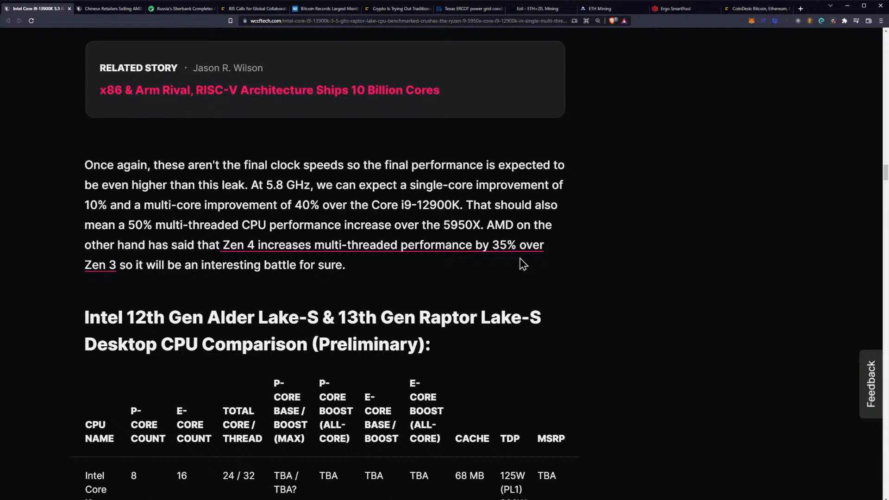
mouse_move(313, 206)
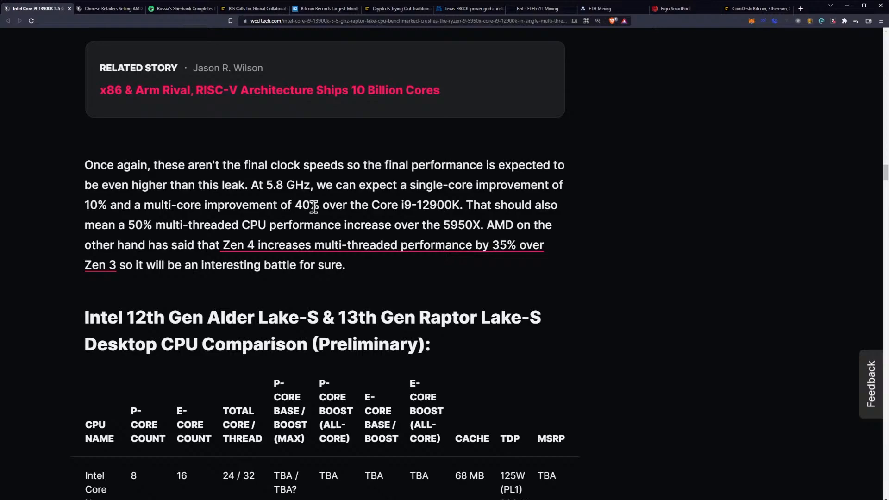
mouse_move(286, 220)
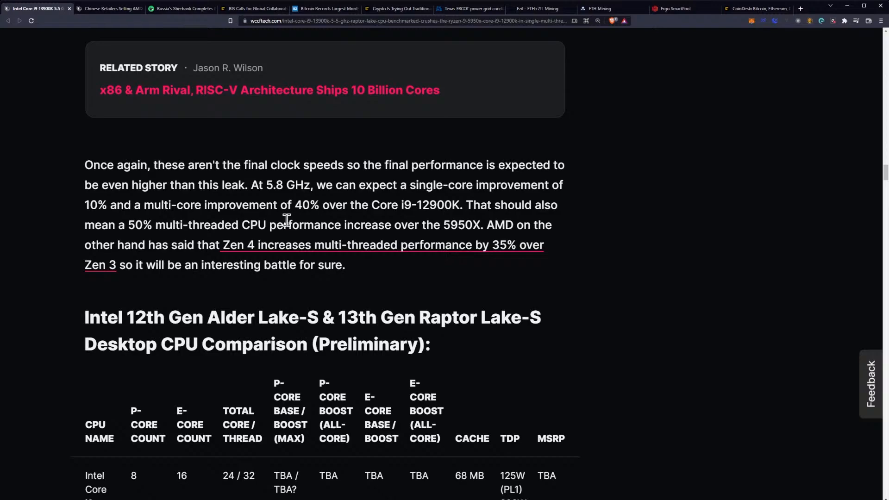
mouse_move(343, 220)
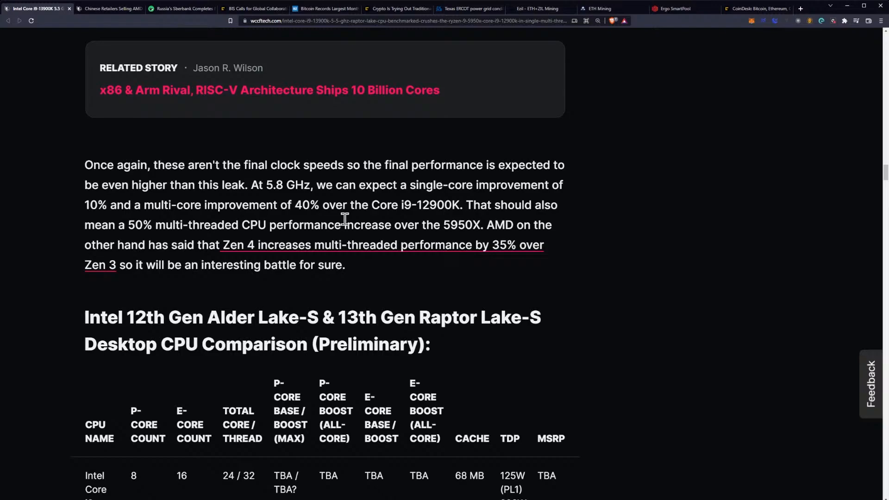
mouse_move(442, 213)
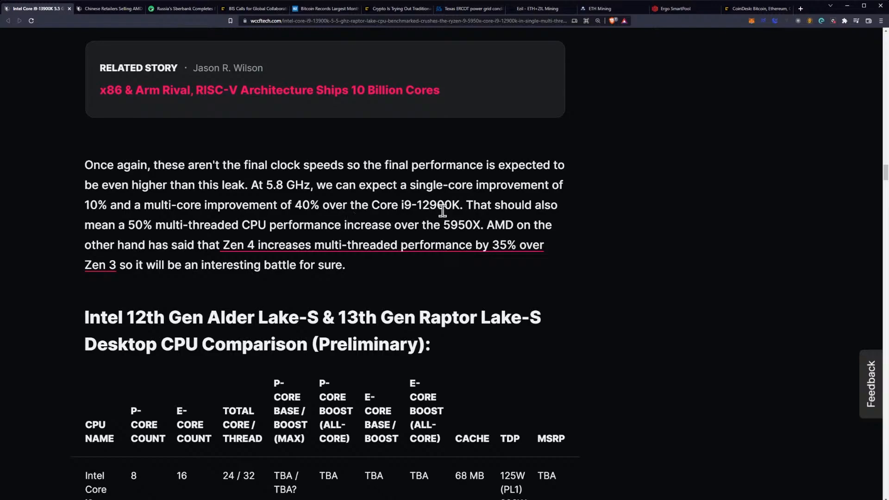
mouse_move(194, 228)
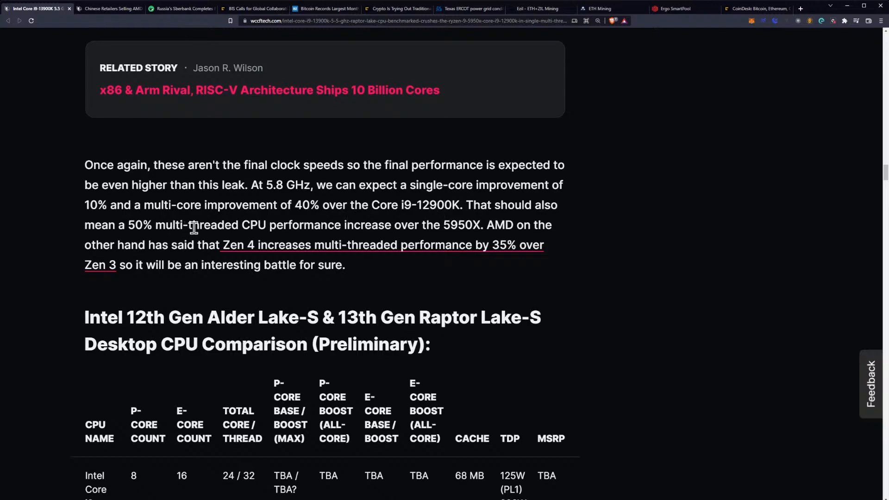
mouse_move(414, 227)
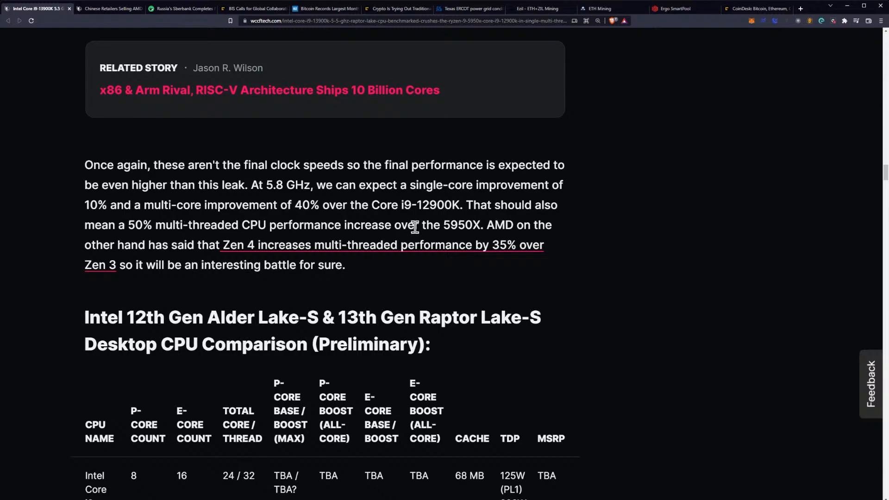
mouse_move(448, 228)
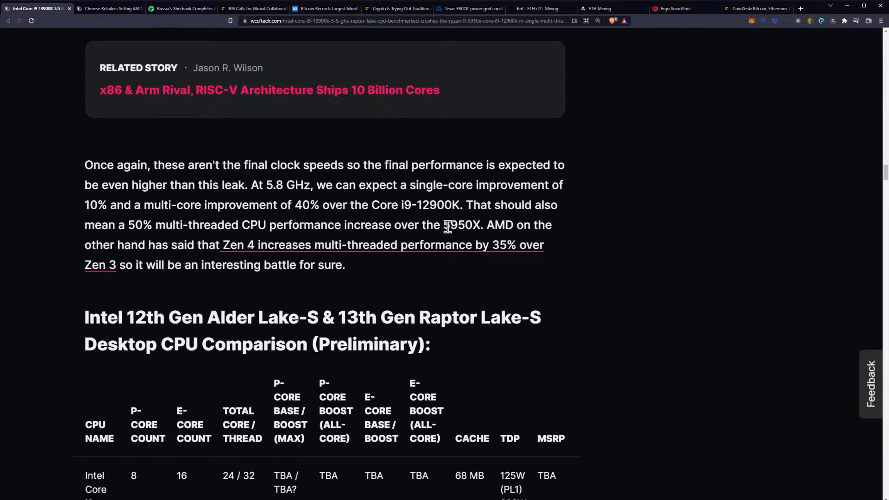
mouse_move(190, 249)
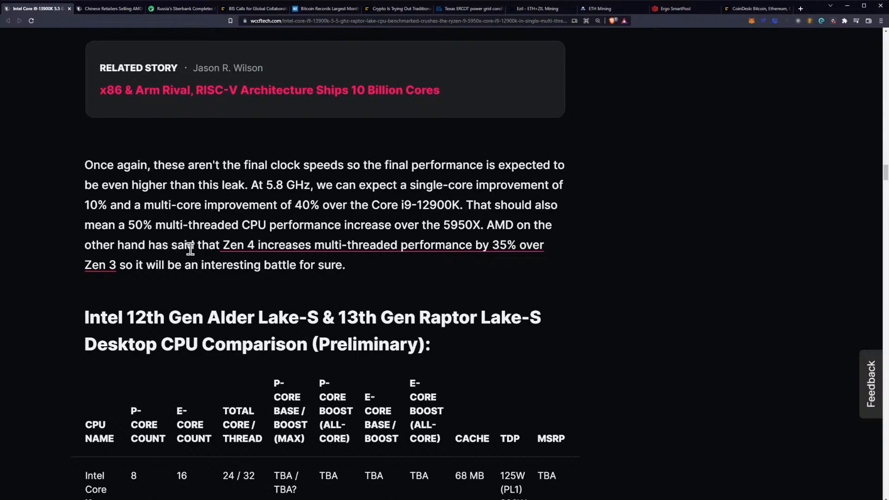
mouse_move(428, 265)
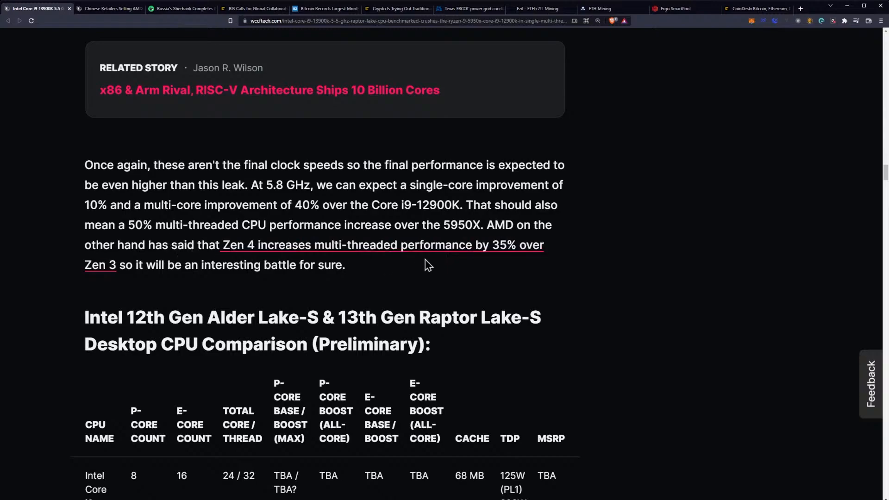
mouse_move(153, 270)
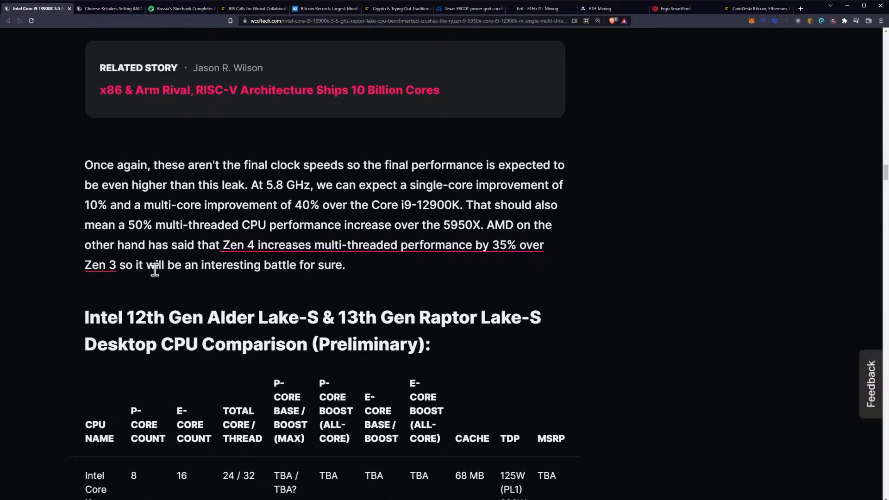
mouse_move(223, 270)
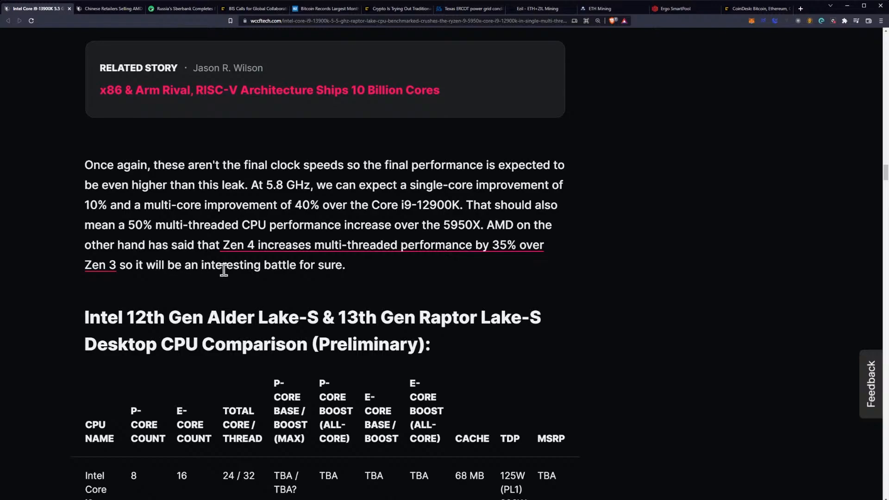
mouse_move(358, 276)
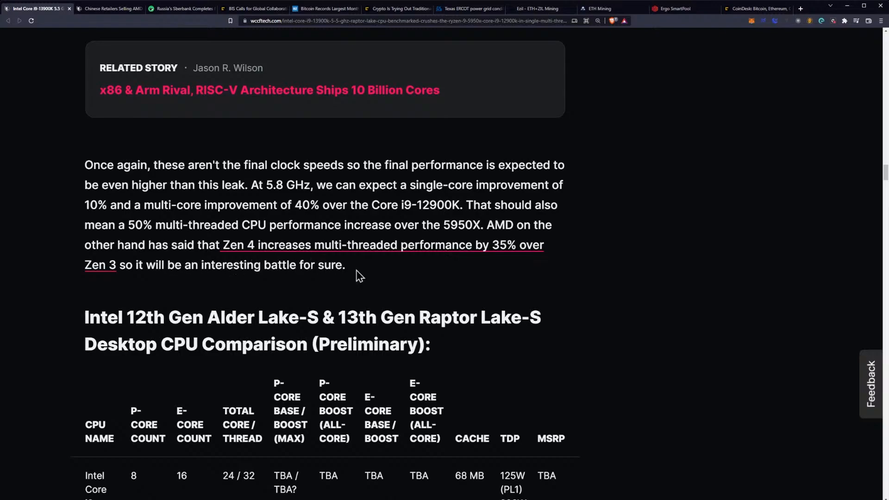
scroll("down", 3)
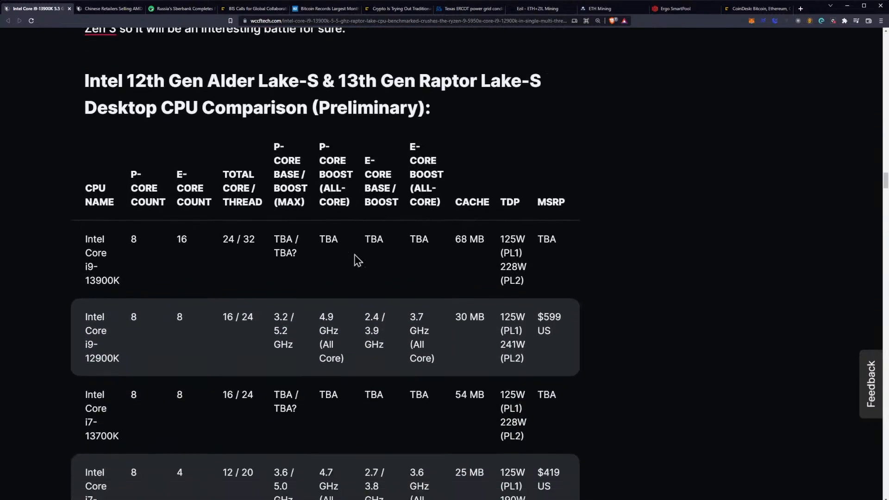
- Scroll to the October Z790 launch paragraph, then back up to the i9-13900K table rows
scroll("down", 3)
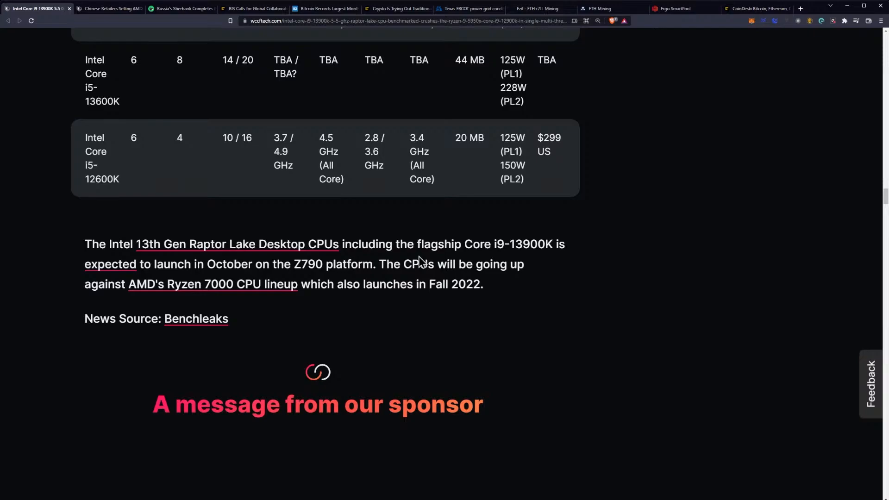
scroll("up", 3)
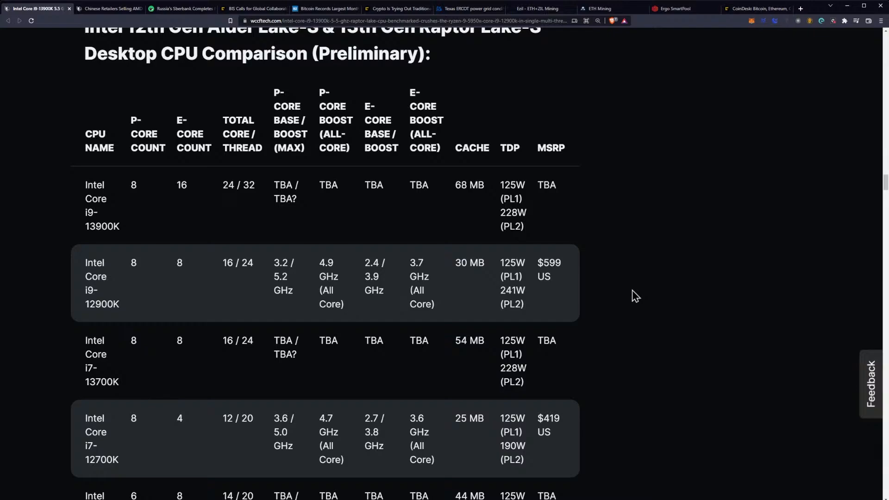
mouse_move(631, 194)
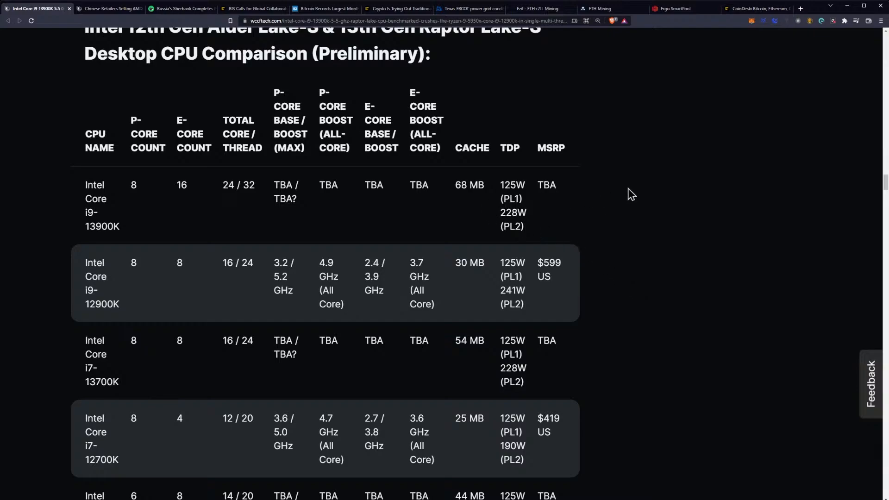
- Switch to the 'Chinese Retailers Selling AMD' article tab
scroll("up", 3)
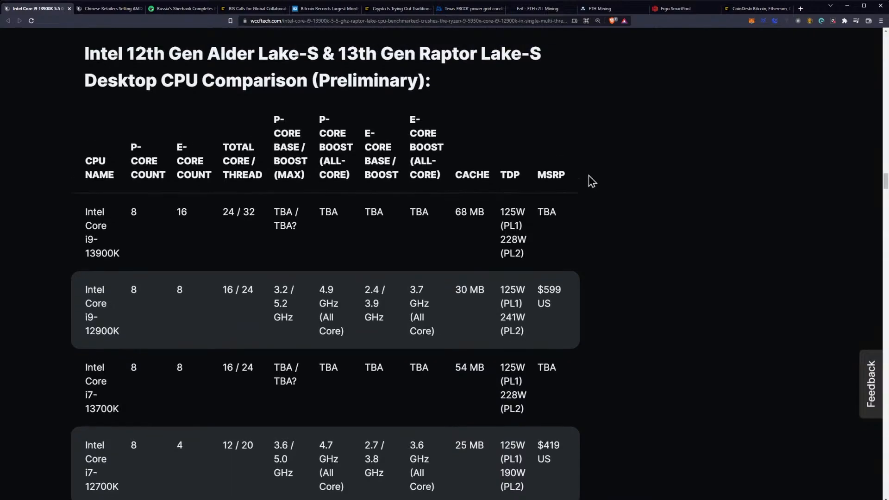
scroll("down", 3)
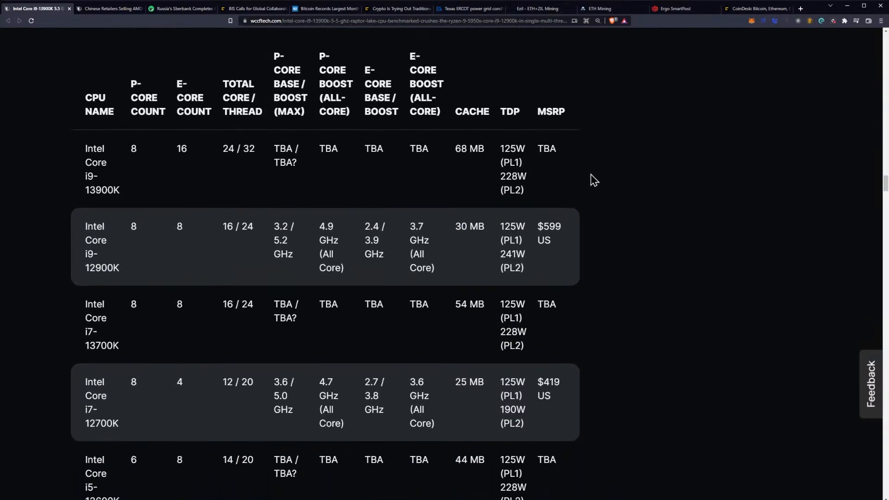
left_click(108, 8)
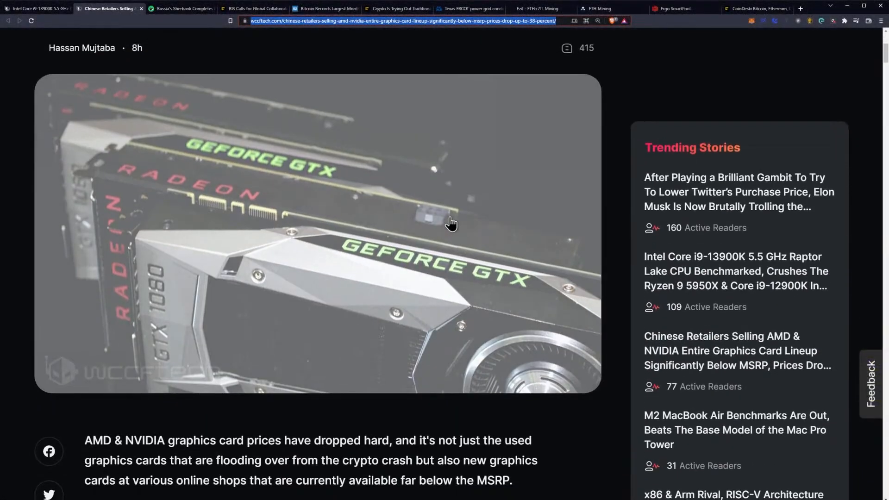
- Scroll to the intro paragraph and the RTX 3090 Ti / 6900 XT price-drop subheading
scroll("down", 3)
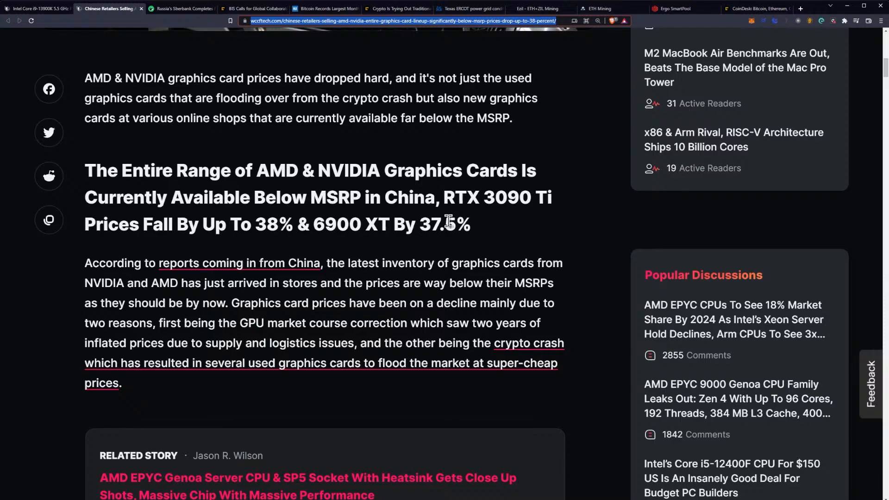
mouse_move(445, 220)
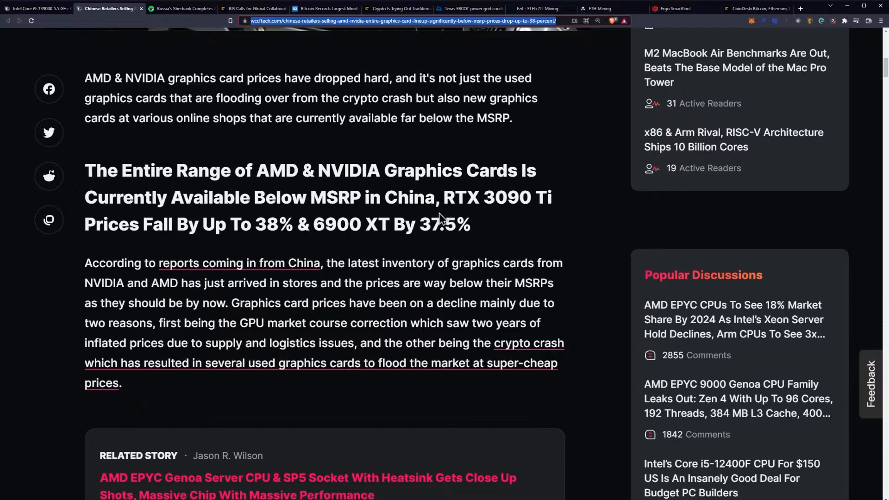
mouse_move(343, 197)
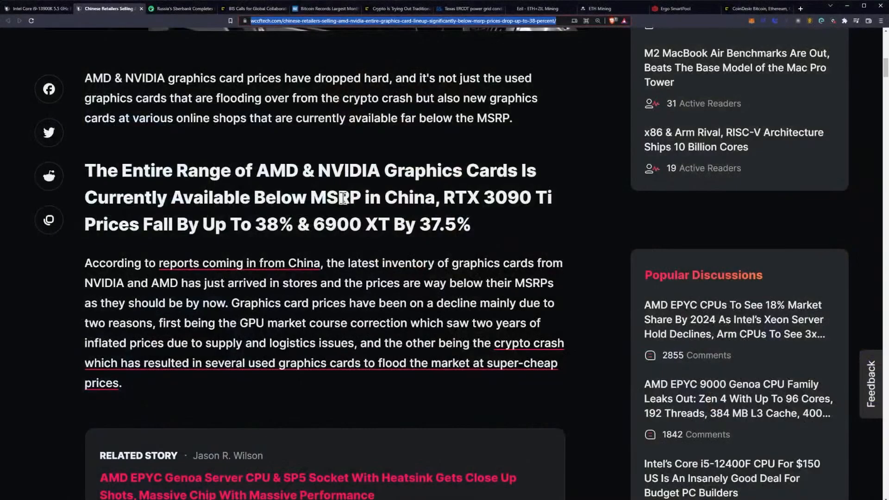
scroll("down", 3)
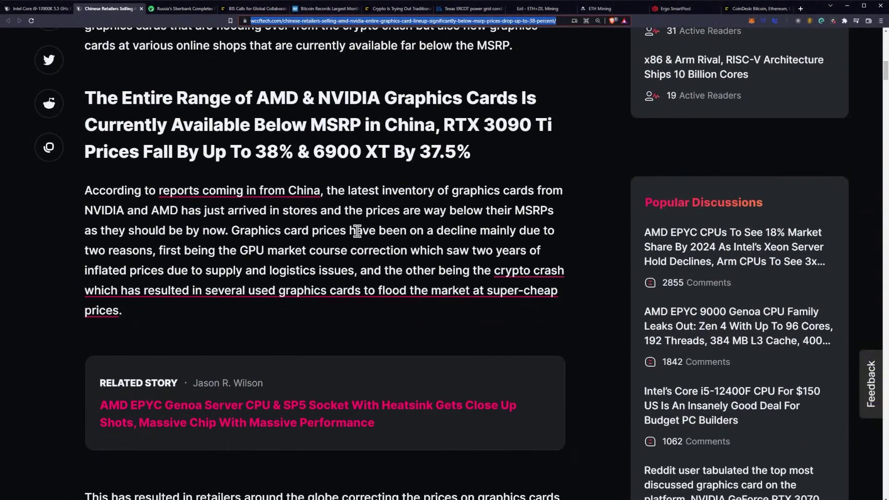
mouse_move(383, 208)
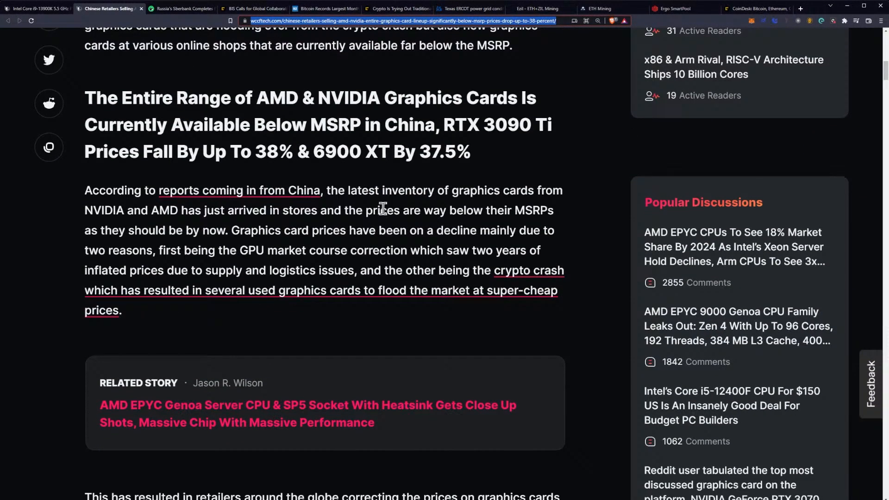
scroll("down", 3)
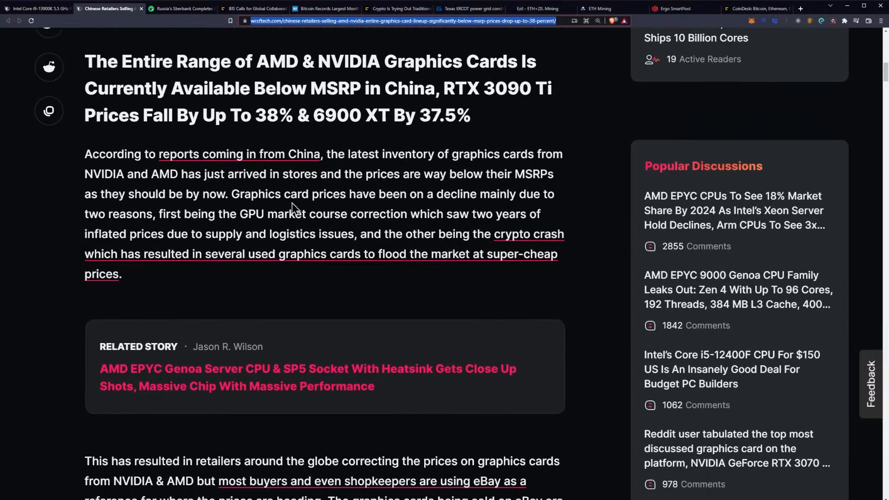
mouse_move(366, 212)
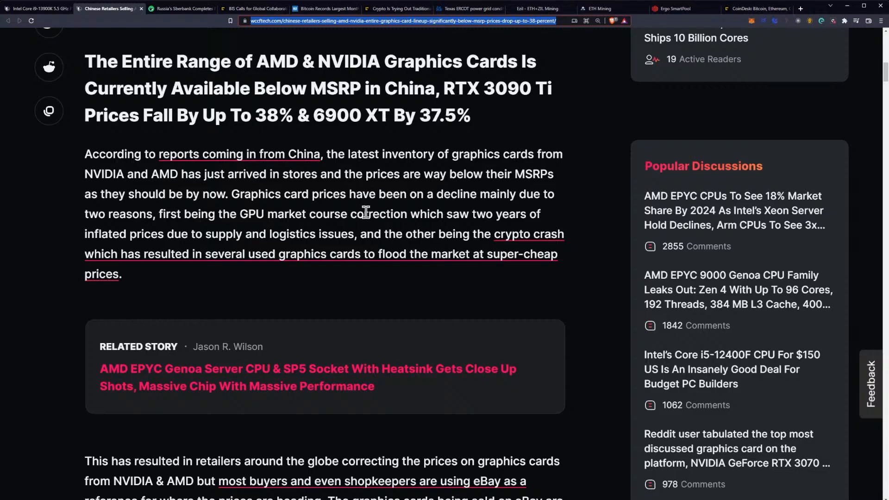
mouse_move(366, 199)
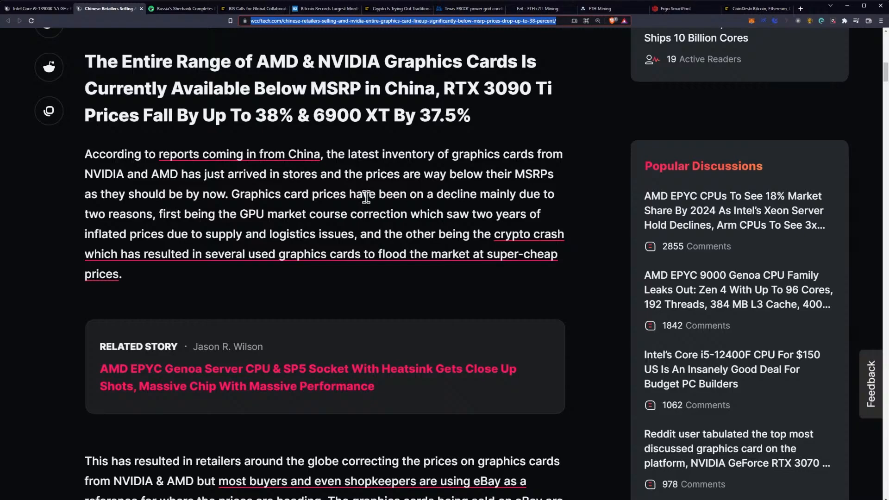
scroll("down", 3)
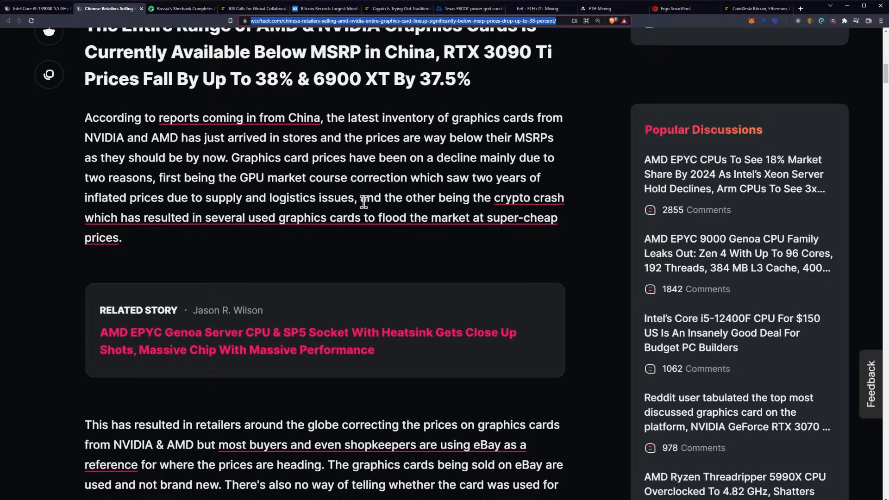
mouse_move(349, 182)
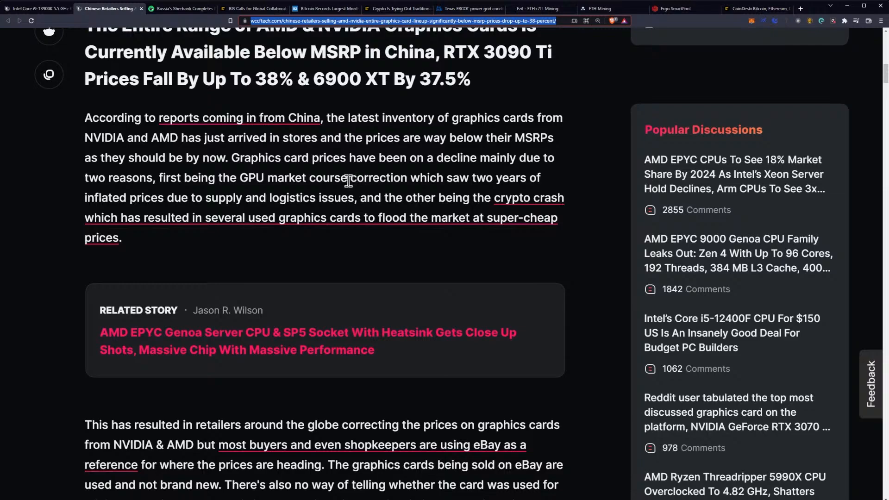
mouse_move(263, 183)
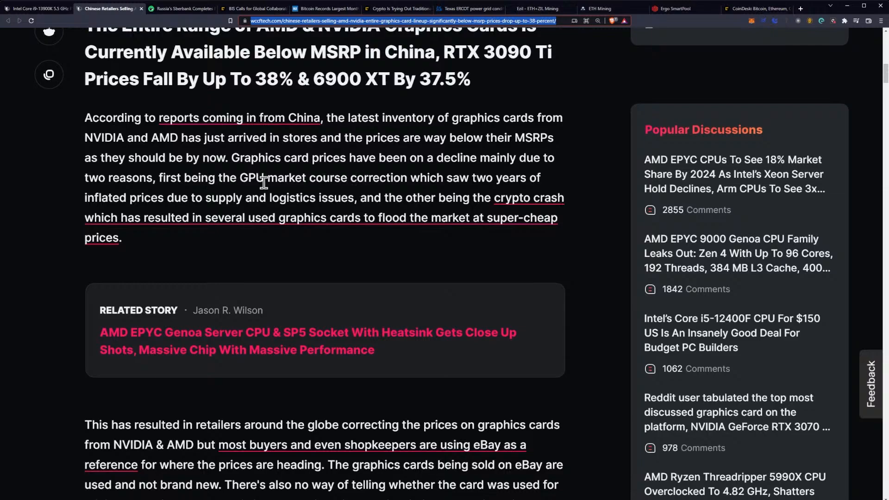
mouse_move(413, 199)
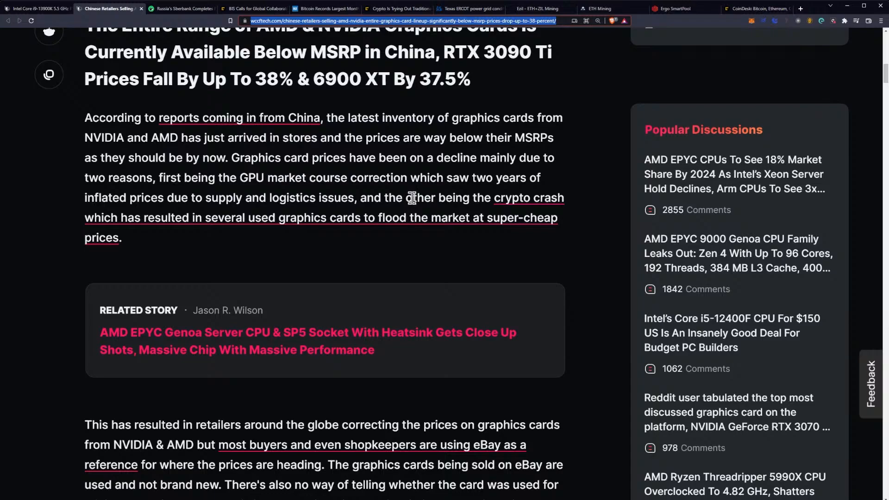
mouse_move(238, 204)
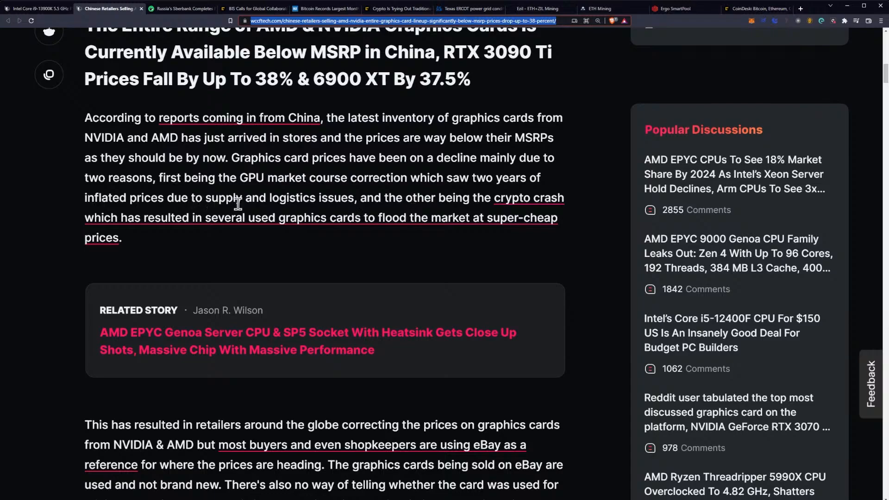
mouse_move(402, 214)
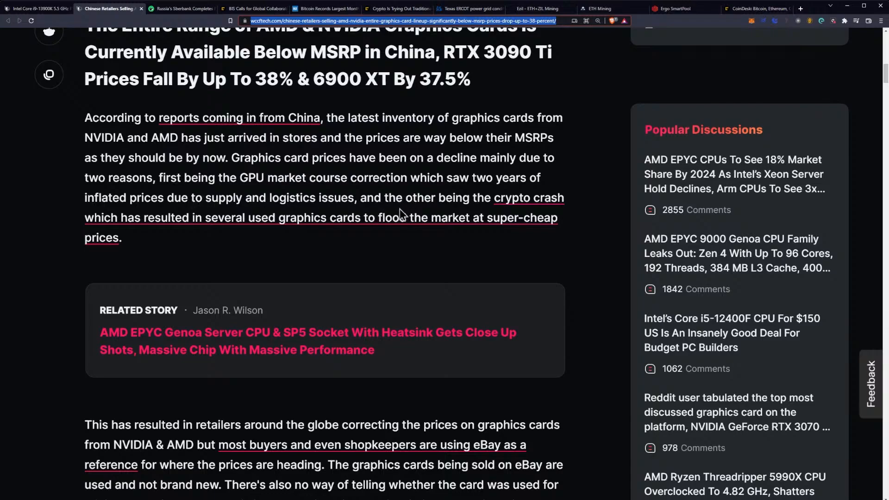
mouse_move(235, 250)
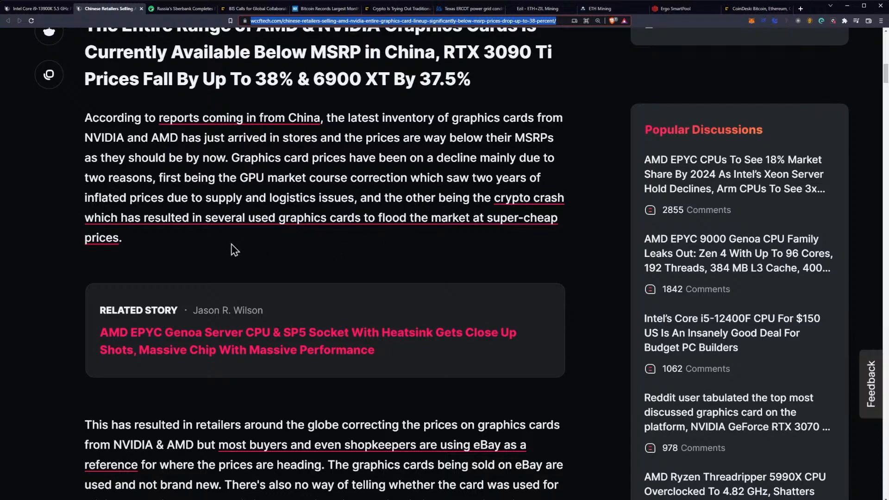
mouse_move(268, 245)
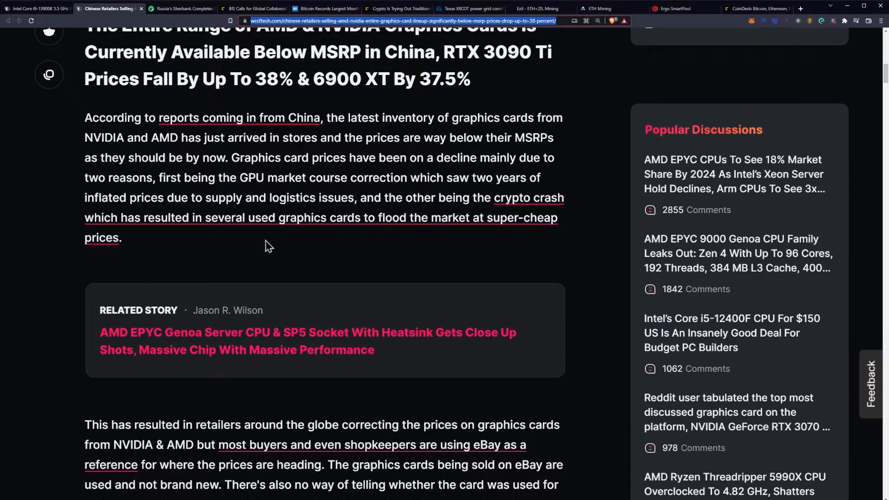
mouse_move(271, 241)
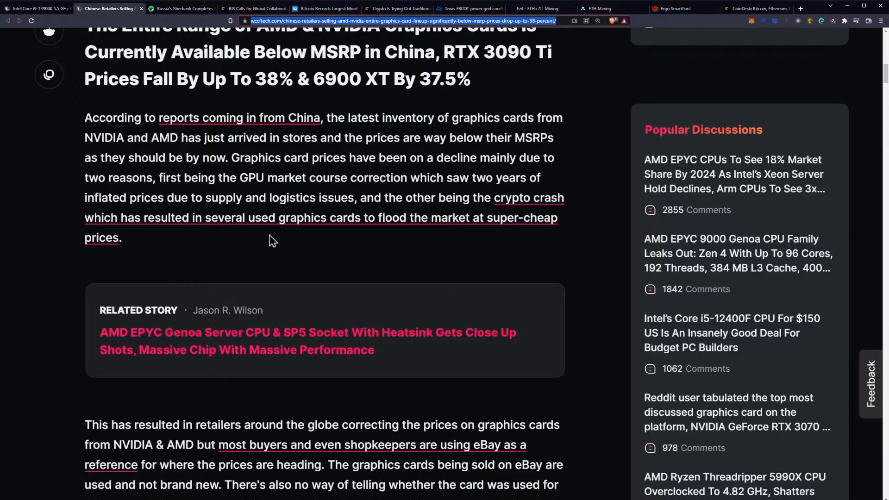
- Scroll down the 'New' Graphics Card Prices table through the NVIDIA GeForce rows
scroll("down", 3)
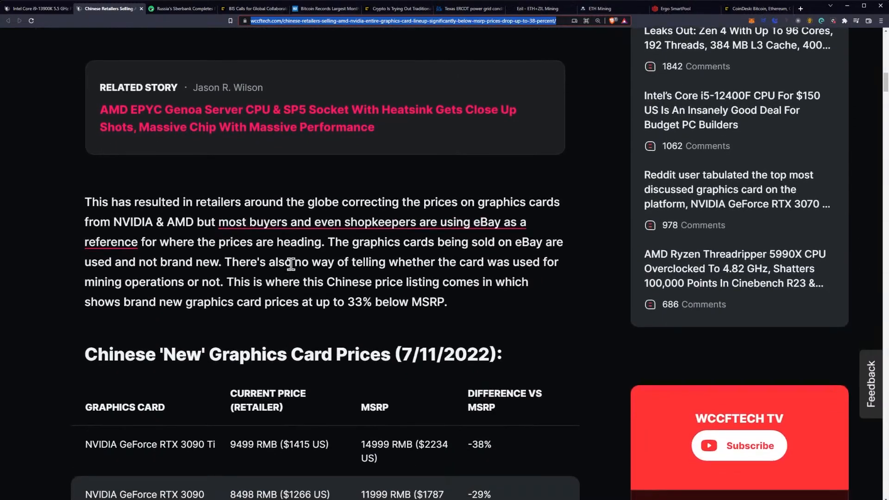
scroll("down", 3)
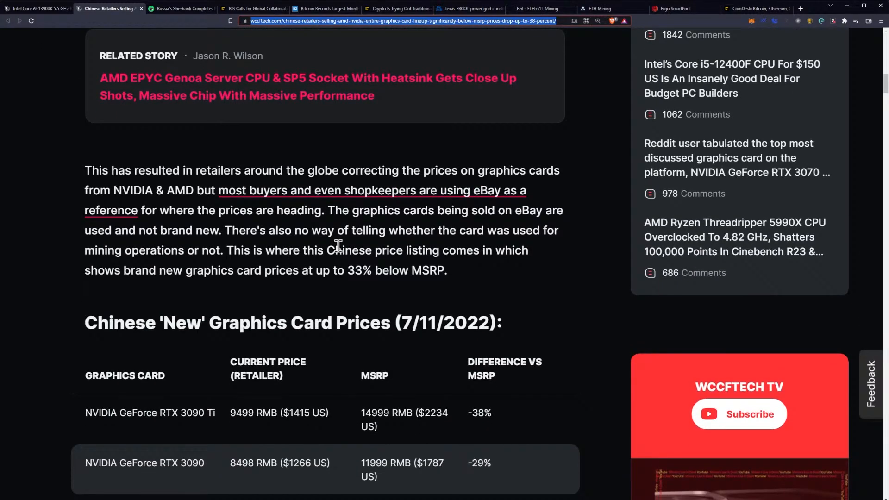
mouse_move(328, 245)
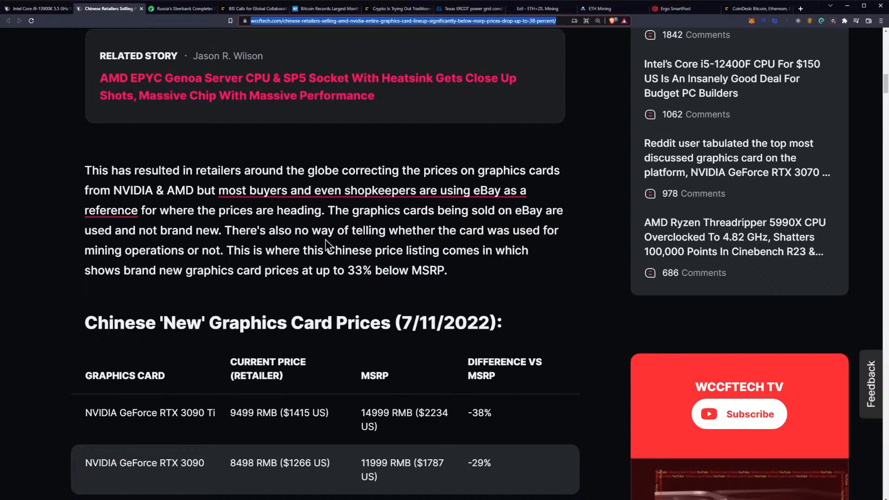
mouse_move(332, 236)
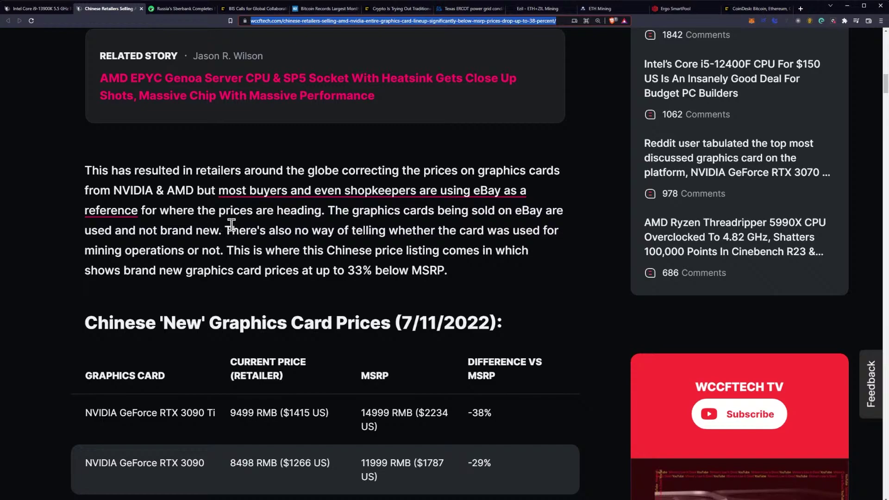
scroll("down", 3)
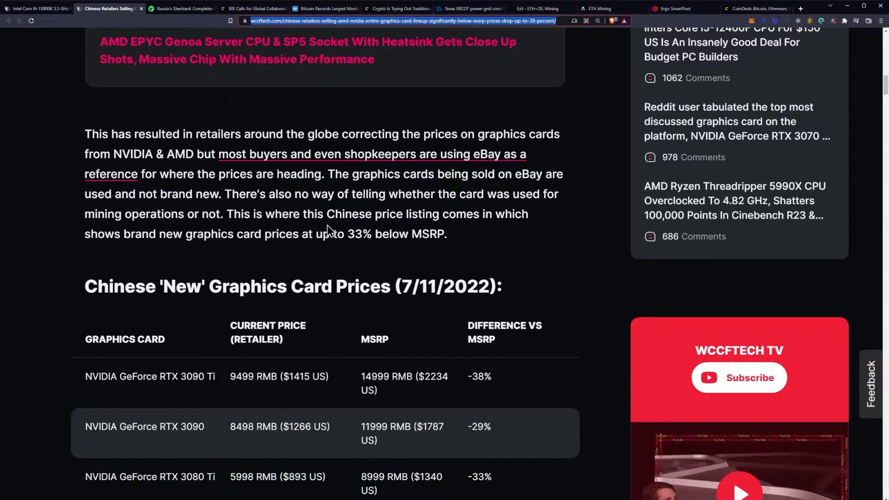
mouse_move(270, 227)
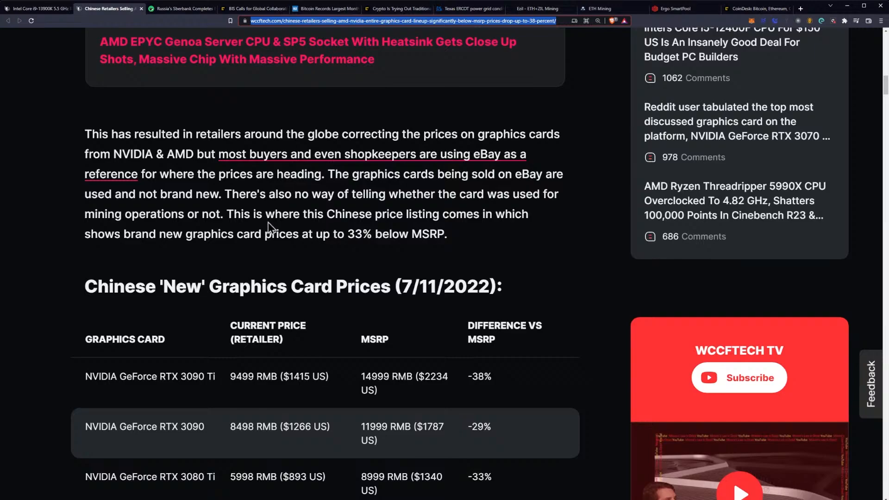
mouse_move(227, 212)
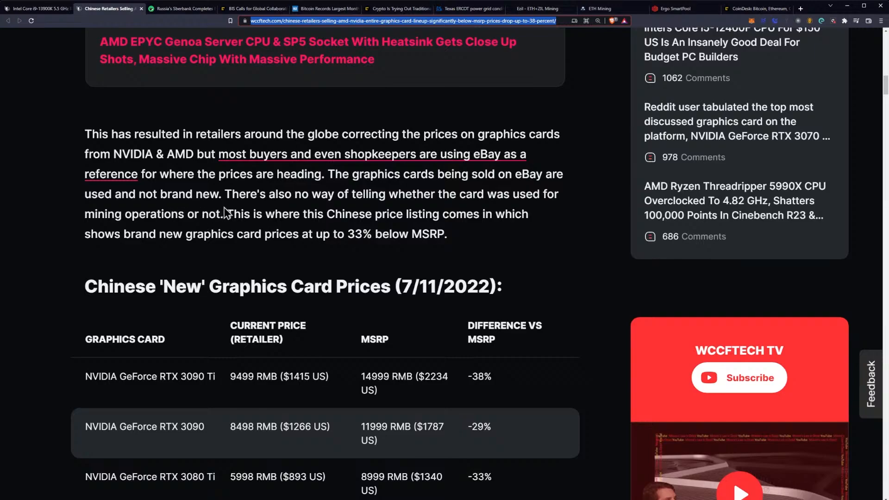
mouse_move(415, 211)
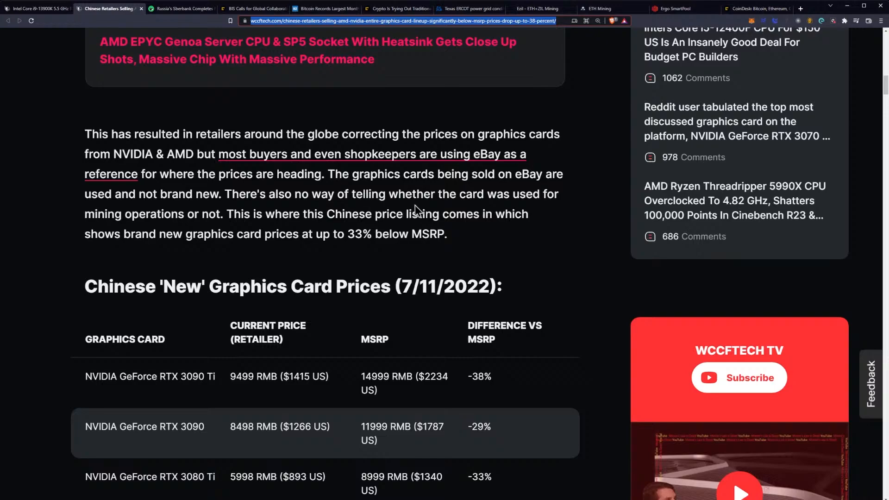
mouse_move(224, 227)
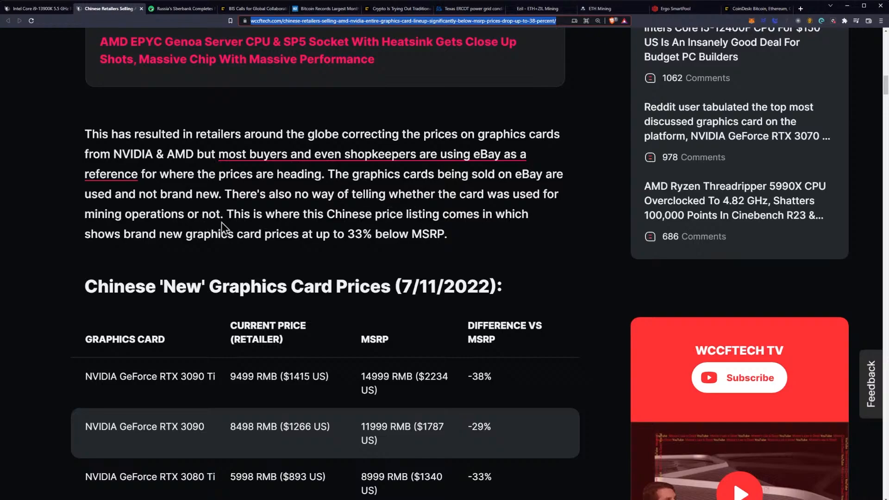
mouse_move(417, 221)
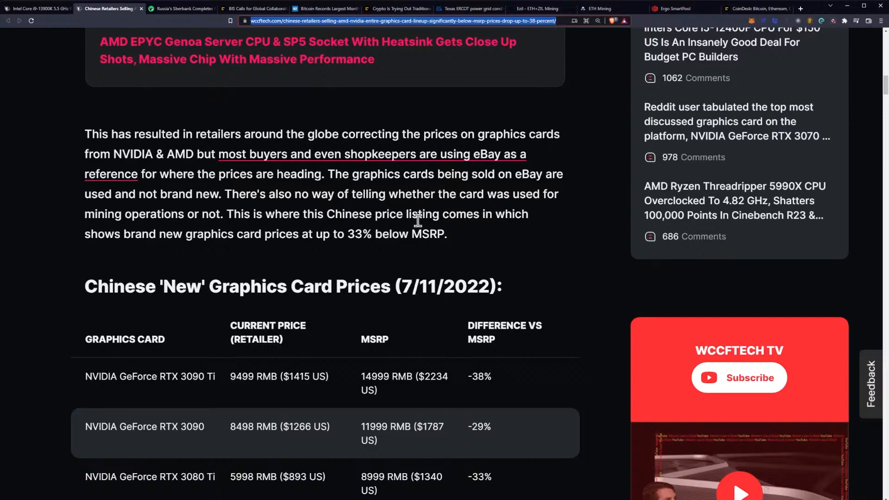
mouse_move(219, 216)
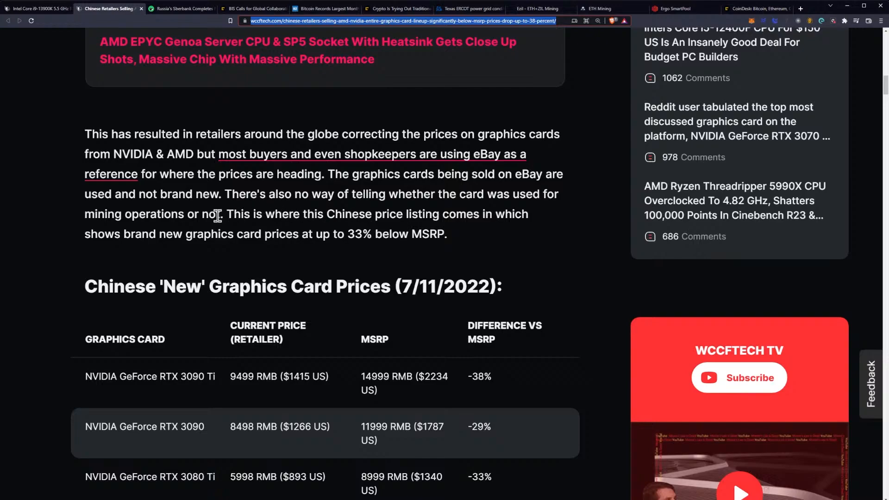
mouse_move(356, 234)
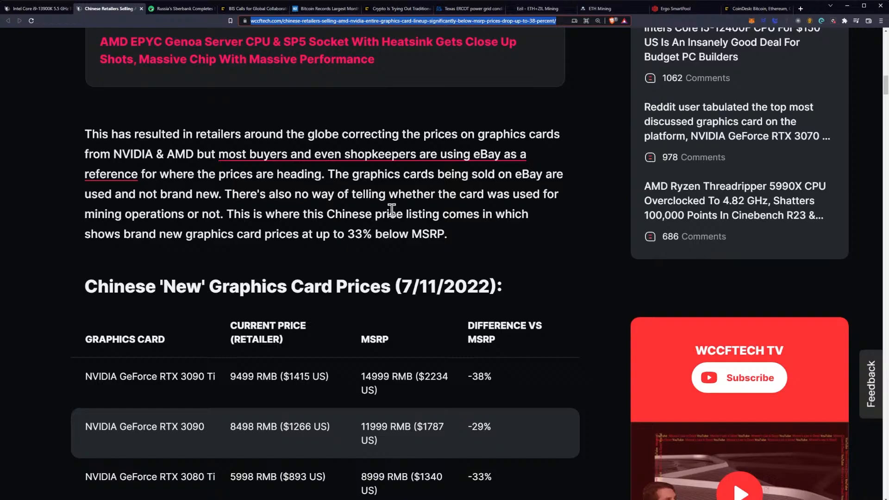
scroll("down", 3)
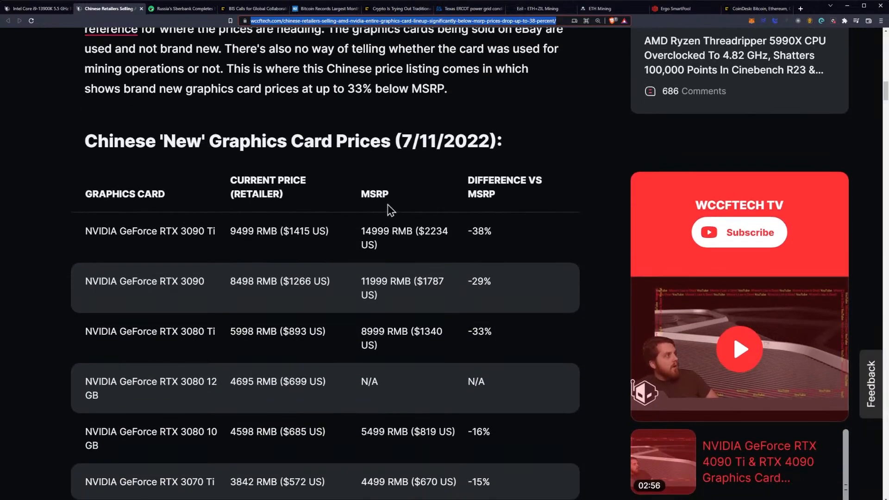
scroll("down", 3)
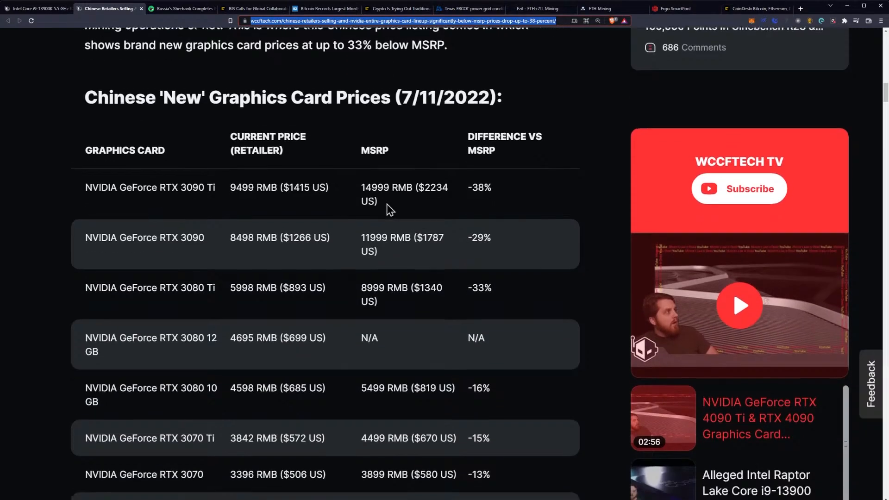
scroll("down", 3)
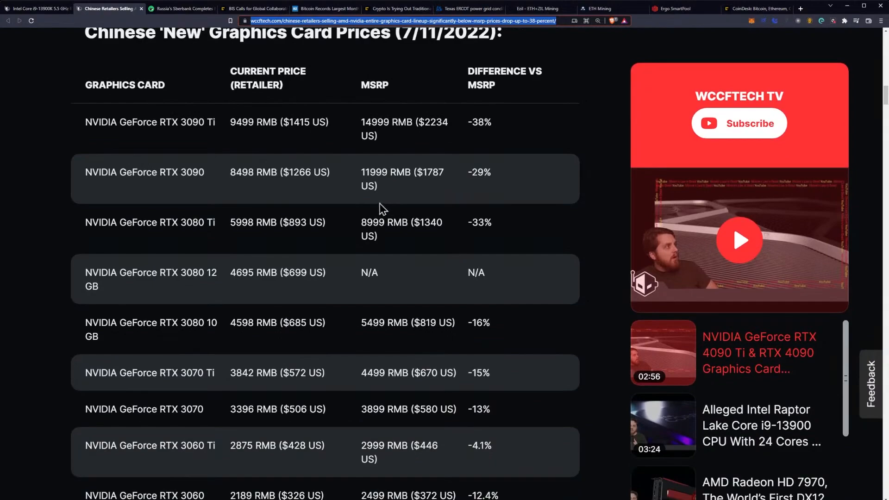
scroll("down", 3)
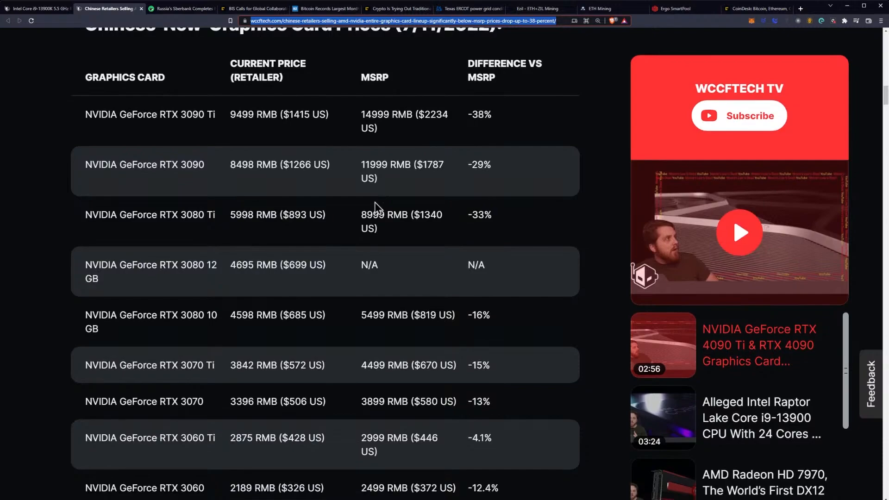
scroll("down", 3)
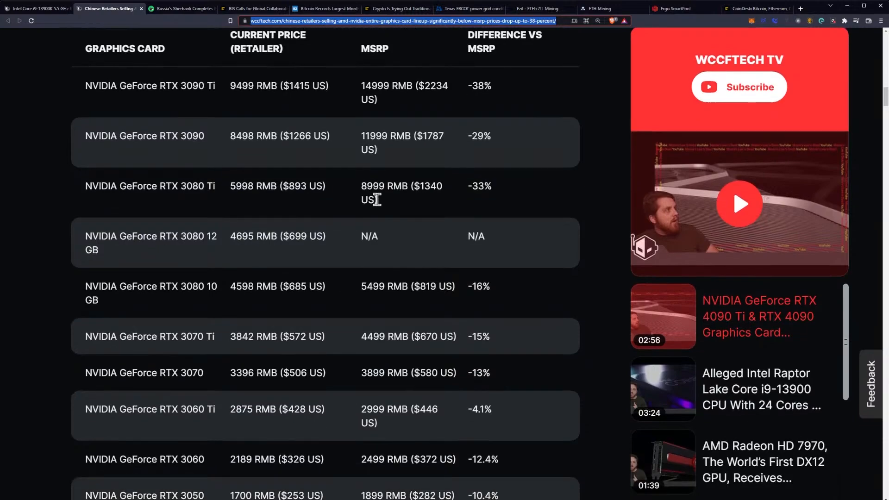
mouse_move(383, 206)
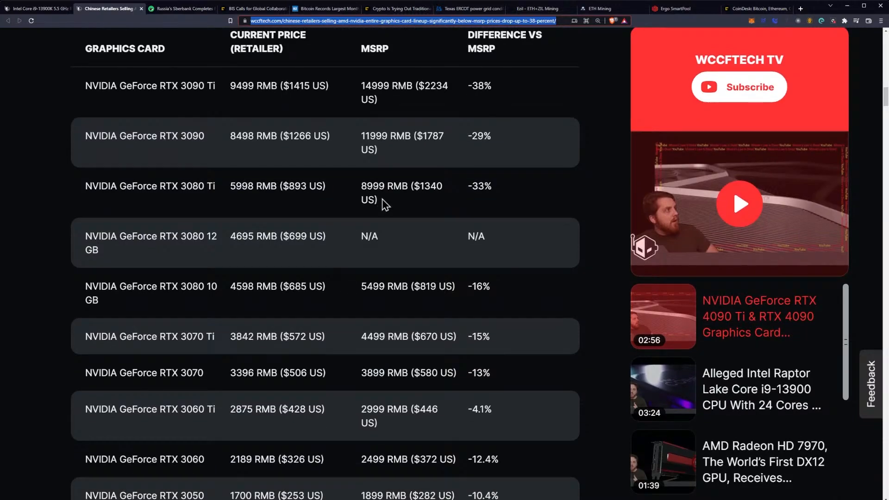
scroll("down", 3)
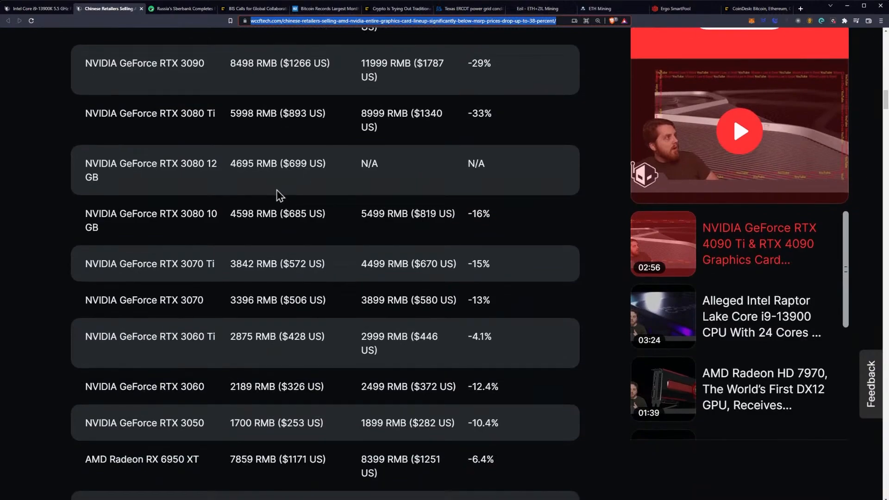
scroll("down", 3)
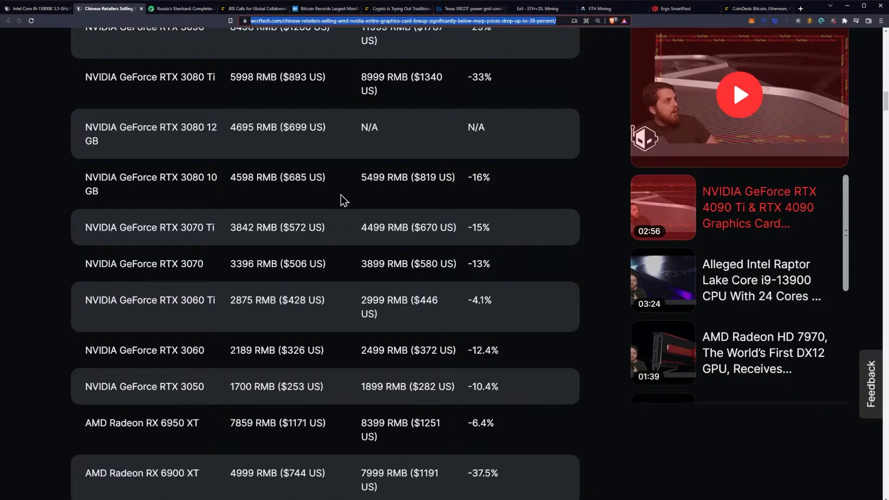
mouse_move(355, 195)
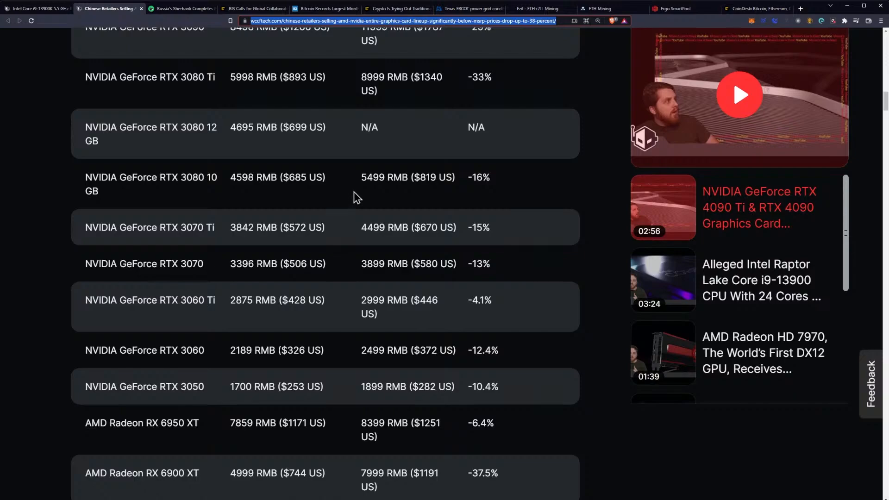
scroll("down", 3)
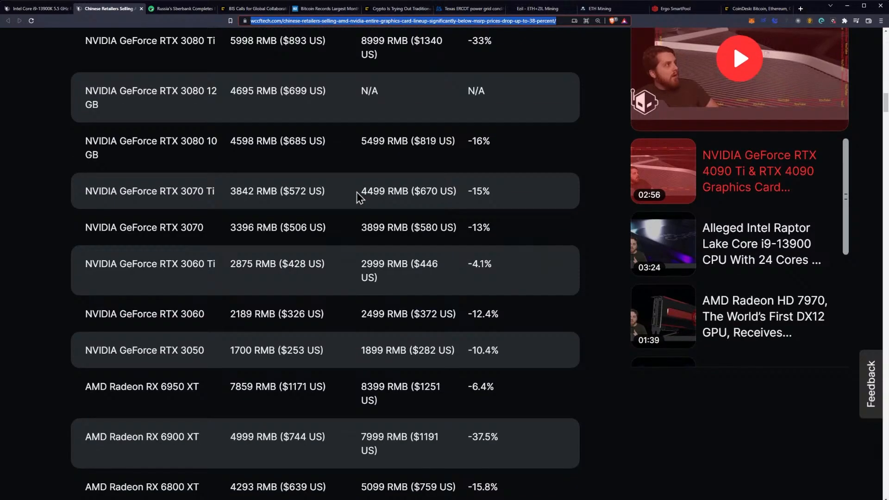
scroll("down", 3)
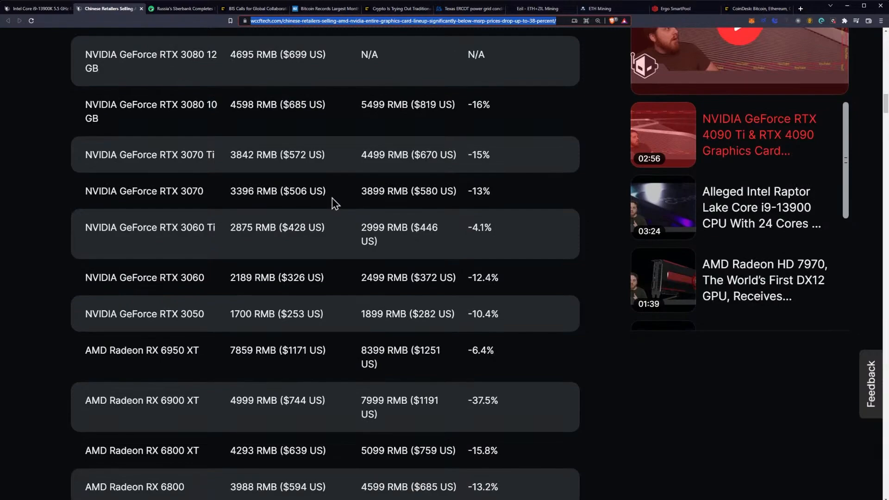
scroll("down", 3)
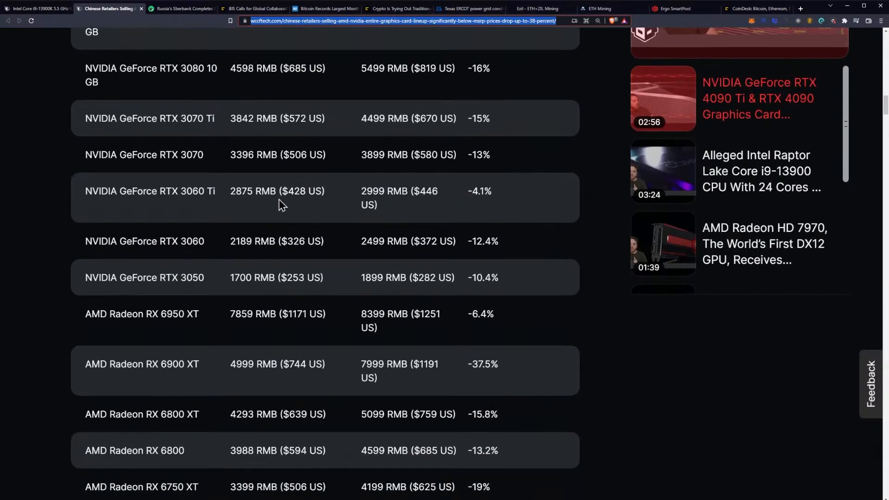
mouse_move(481, 205)
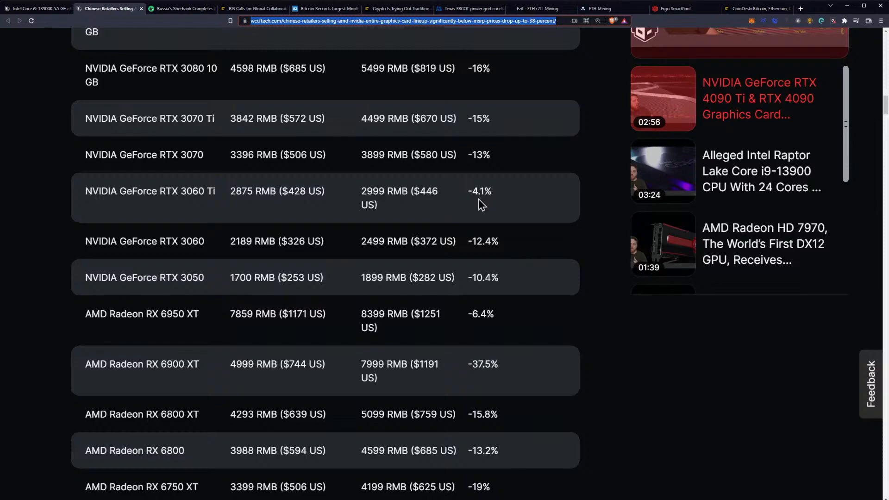
- Mark the RTX 3060 Ti's -4.1% difference, then continue down to the AMD Radeon RX 6600 rows
double_click(479, 191)
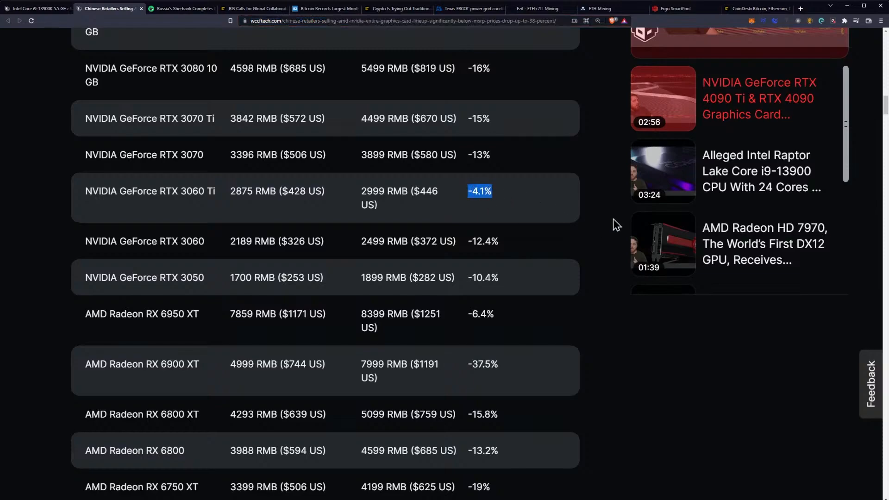
scroll("down", 3)
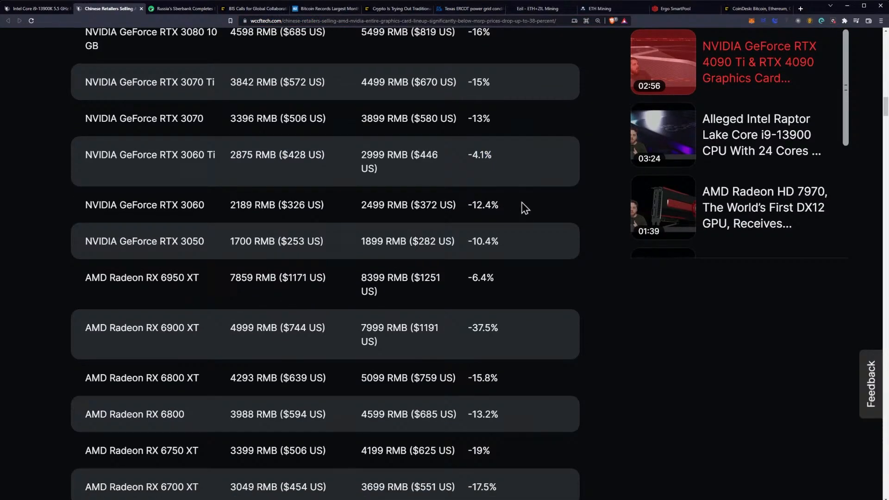
scroll("down", 3)
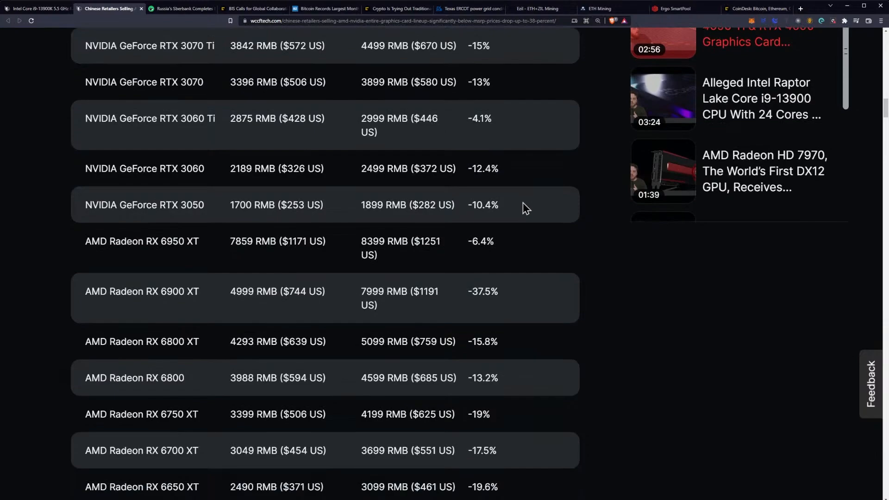
scroll("down", 3)
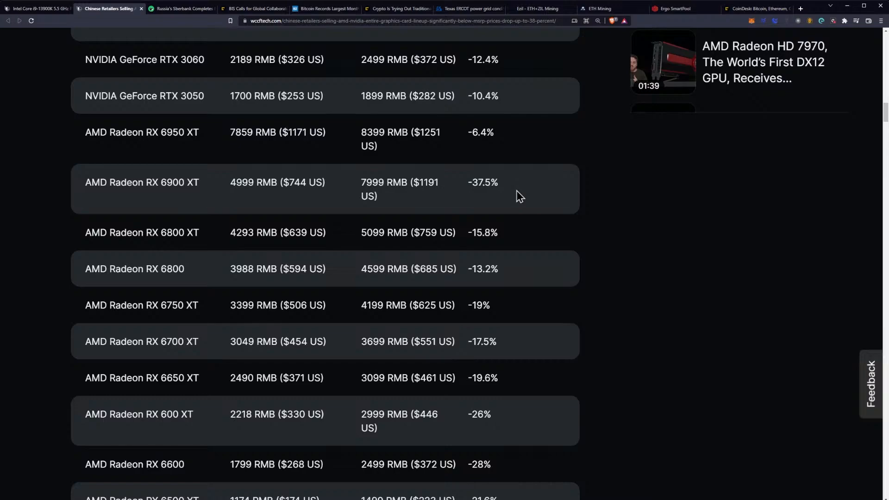
- Scroll to the price table's last row, AMD Radeon RX 6400, and the closing note
scroll("down", 3)
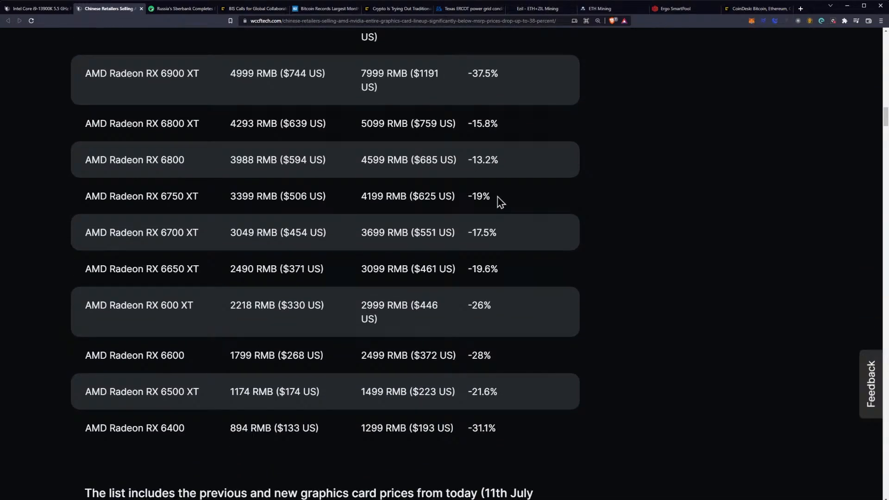
mouse_move(518, 202)
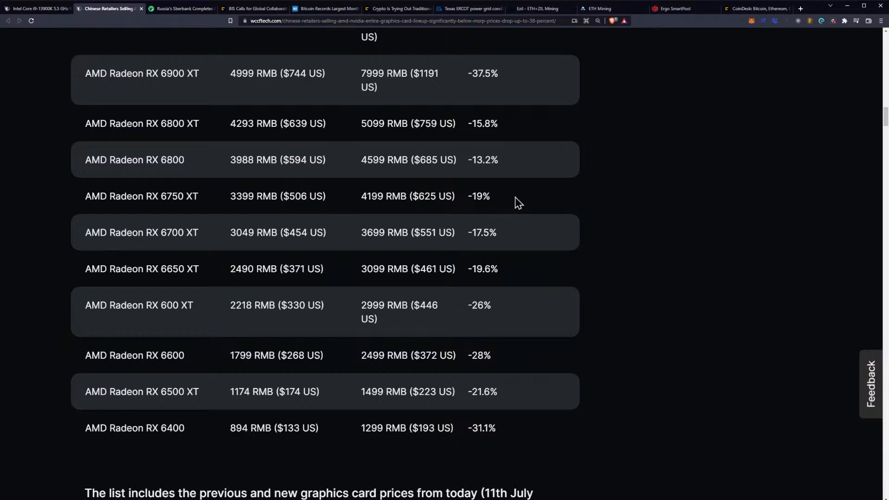
mouse_move(538, 207)
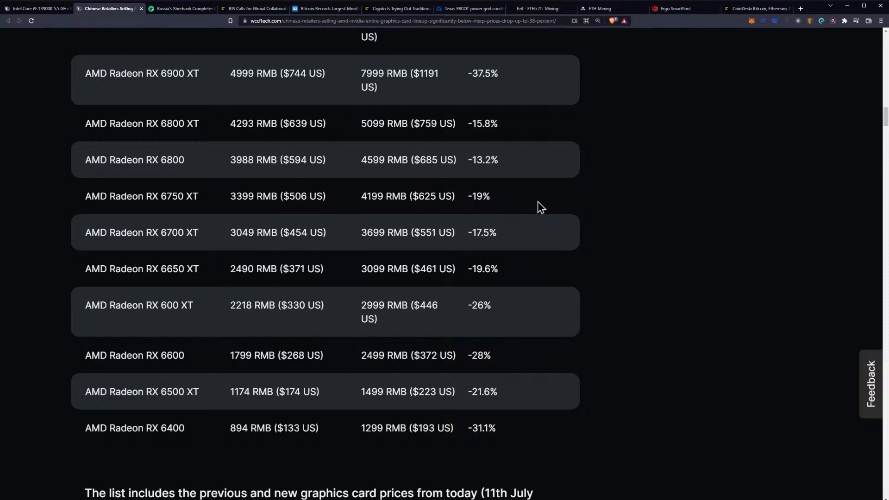
mouse_move(163, 271)
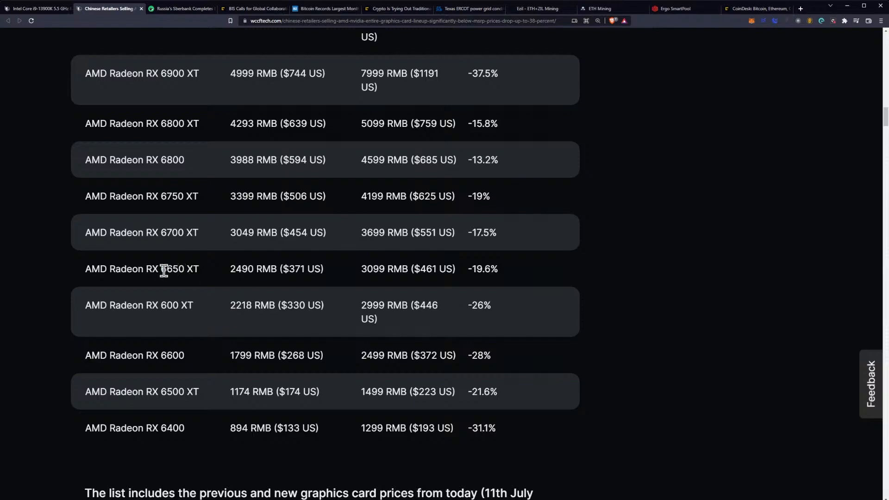
mouse_move(544, 270)
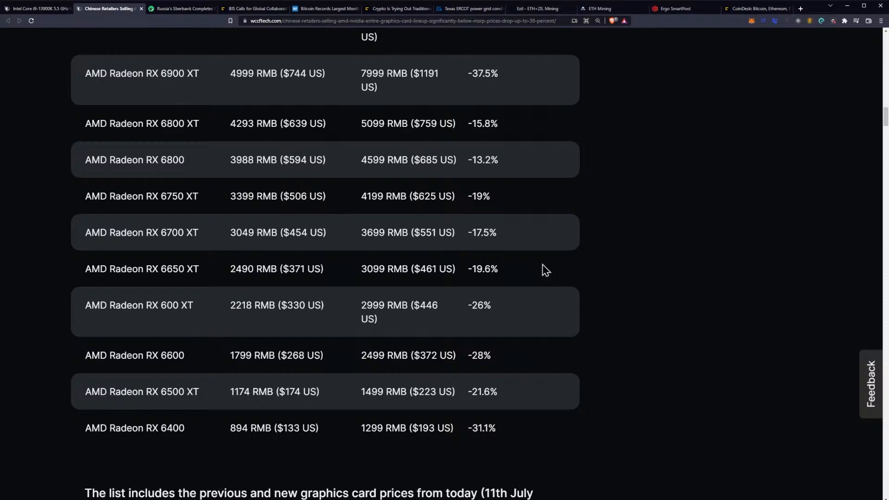
- Scroll past the AMD table to the single-digit MSRP discount paragraph and Chinese price chart
scroll("down", 3)
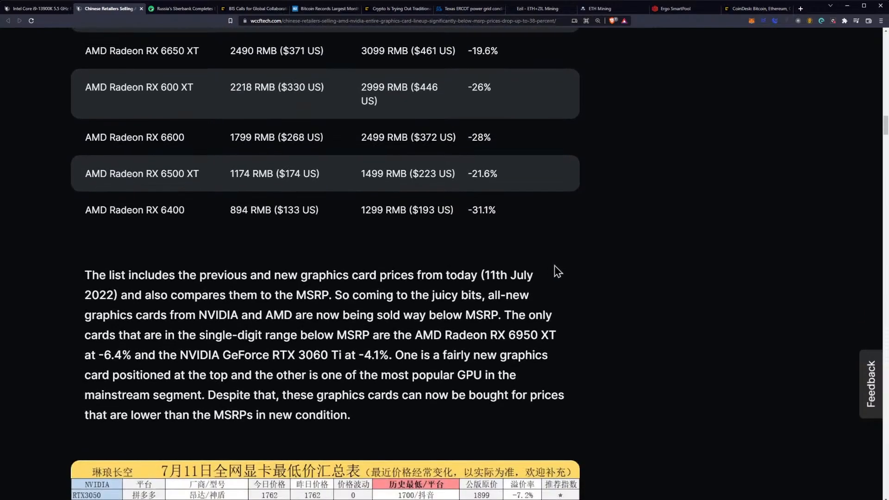
scroll("down", 3)
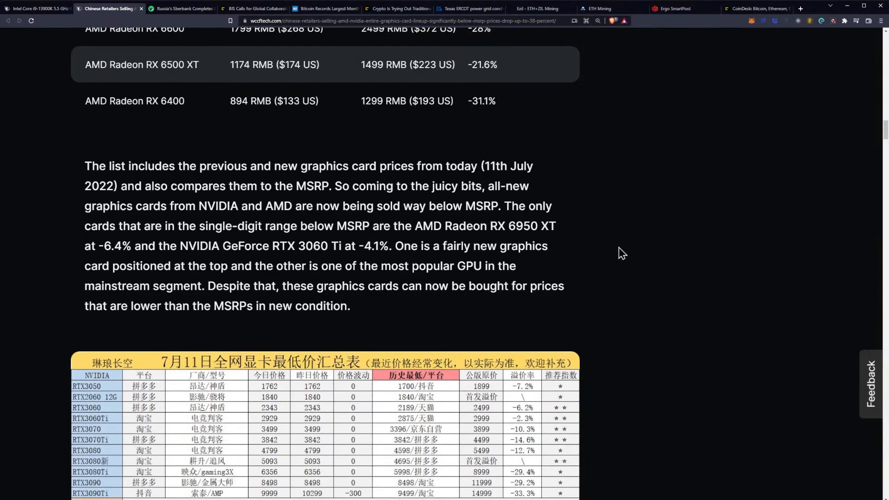
mouse_move(337, 168)
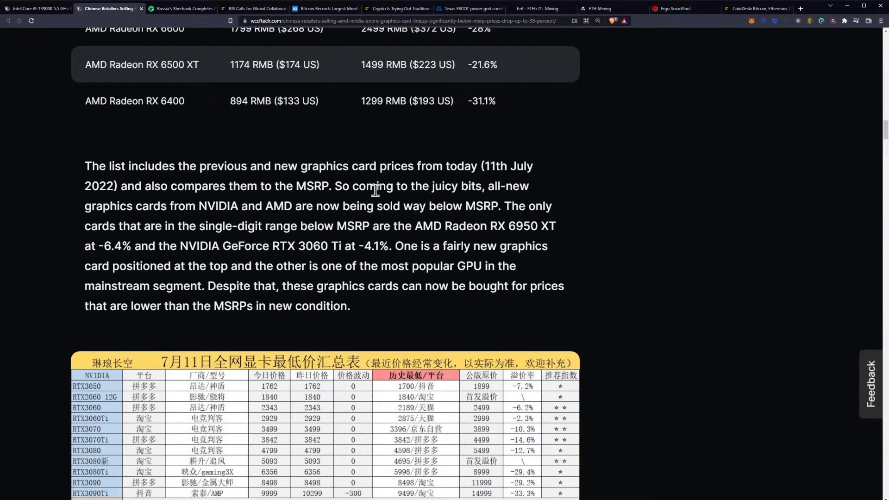
mouse_move(302, 220)
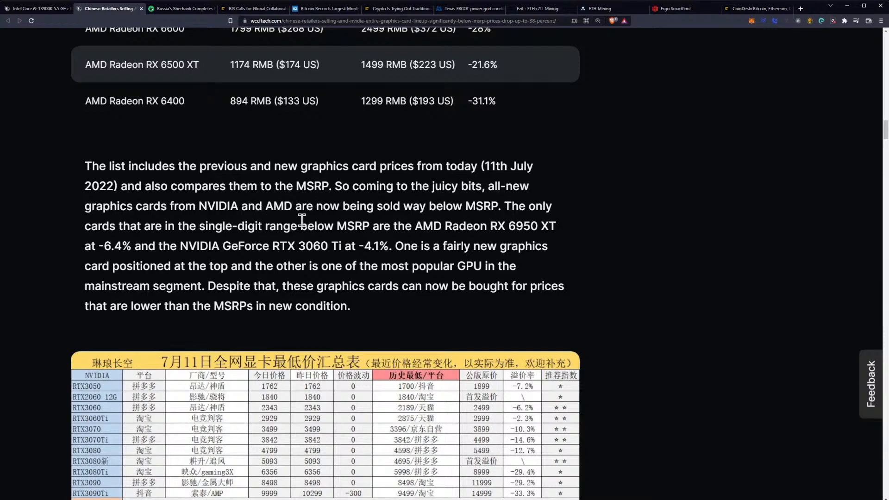
scroll("down", 3)
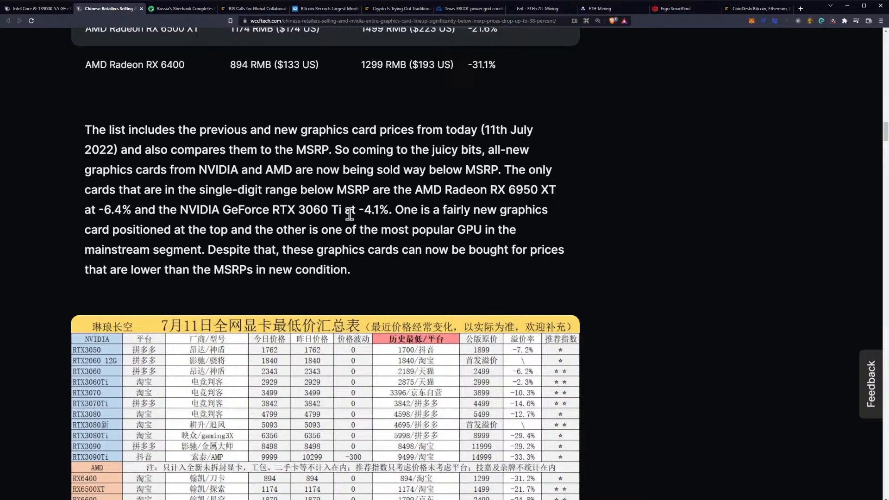
scroll("down", 3)
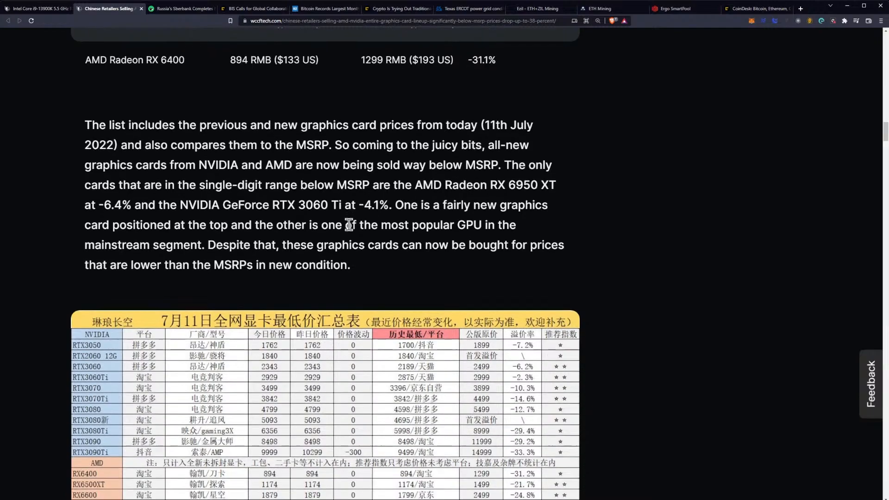
scroll("down", 3)
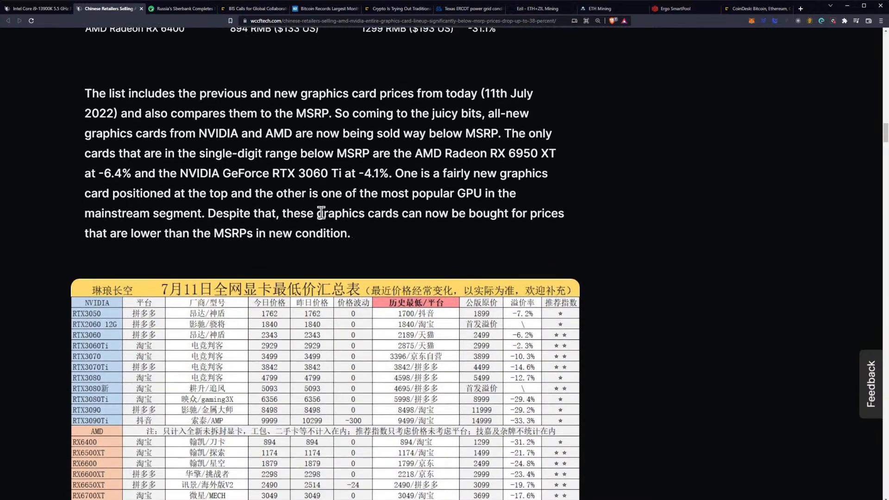
mouse_move(214, 201)
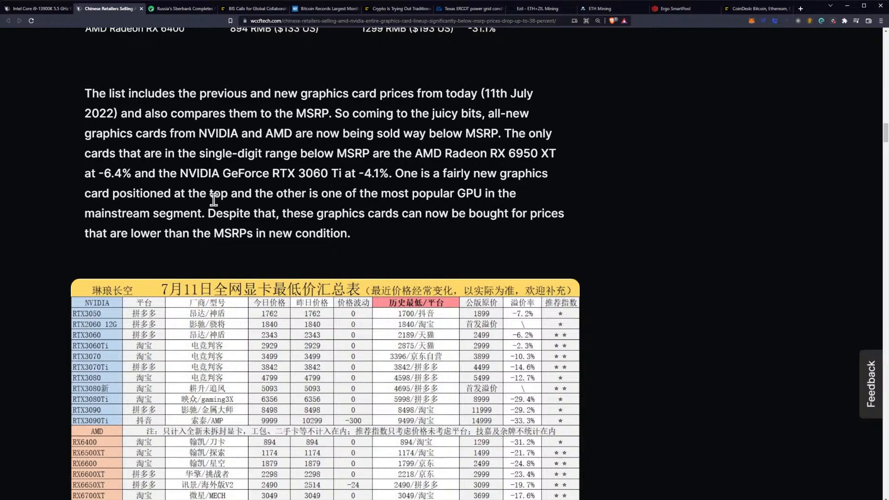
mouse_move(379, 211)
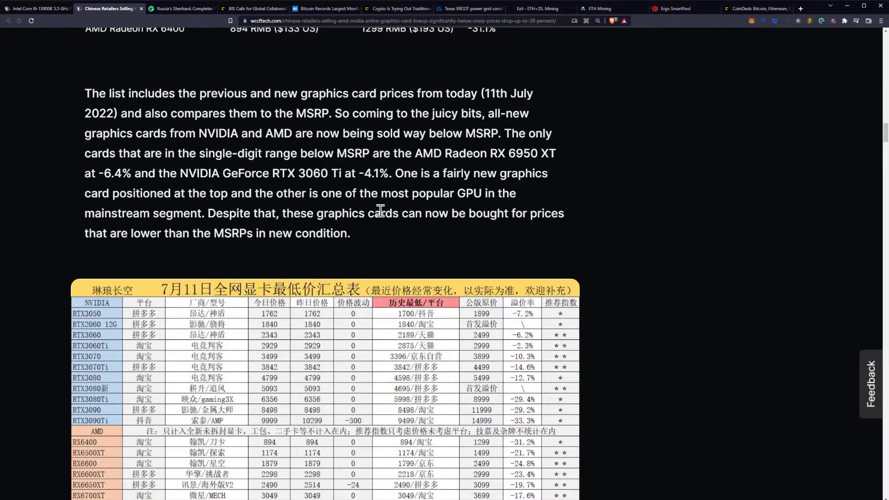
mouse_move(305, 177)
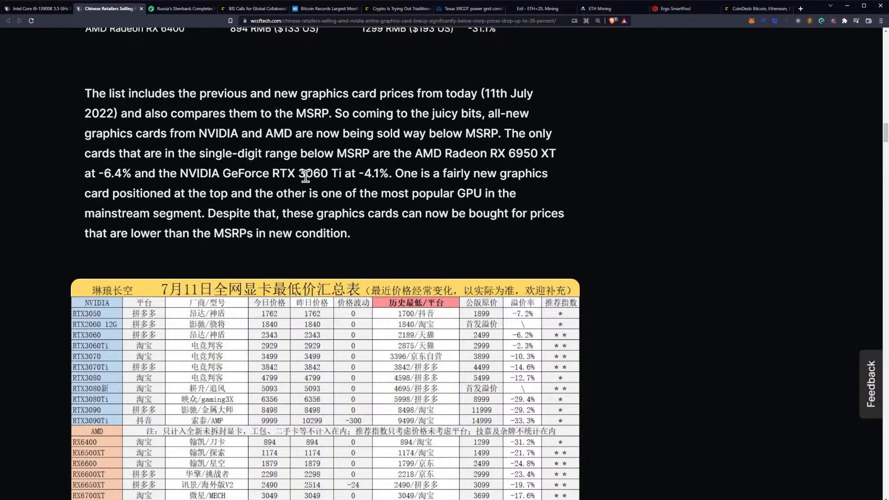
- Scroll through the future price cuts paragraph to the products-mentioned list and sponsor heading
scroll("down", 3)
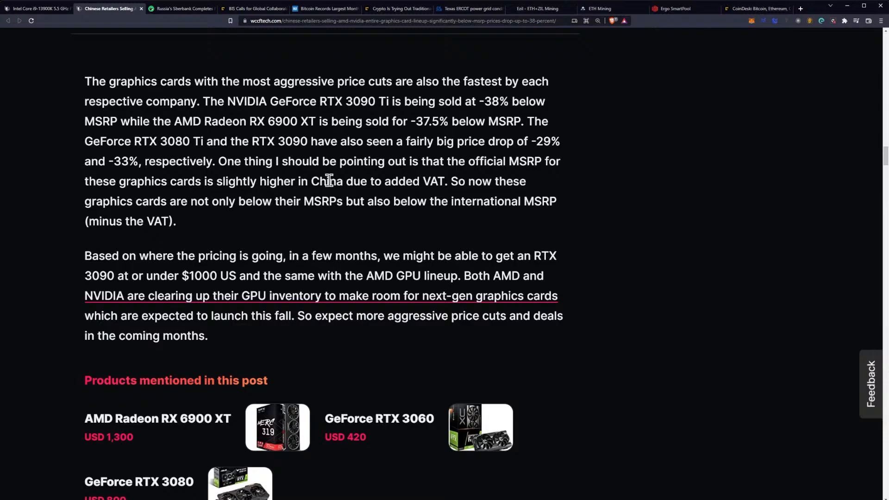
mouse_move(365, 202)
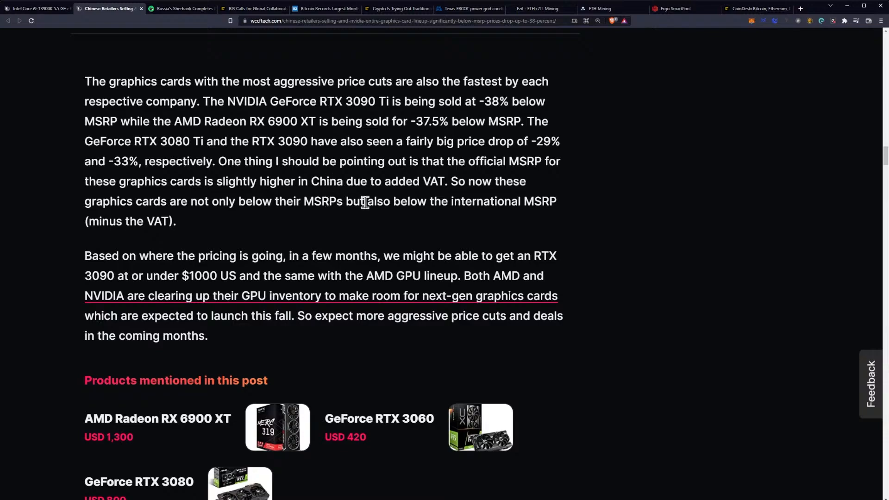
mouse_move(276, 197)
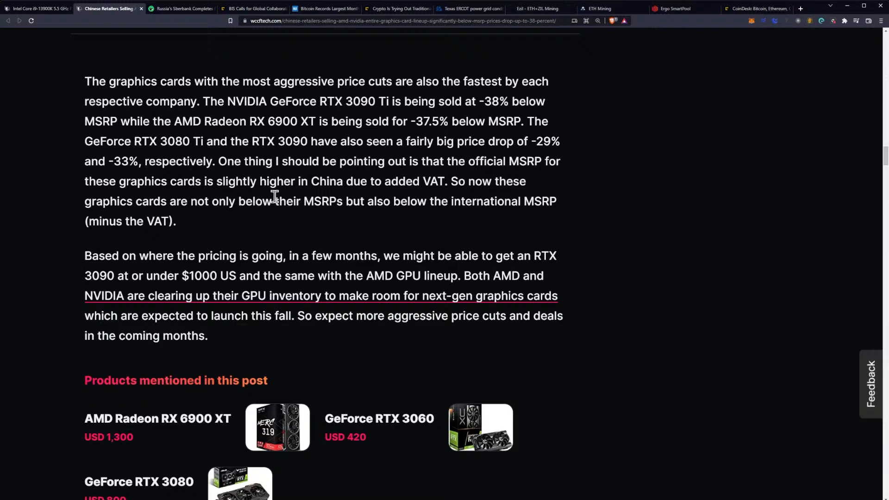
mouse_move(379, 222)
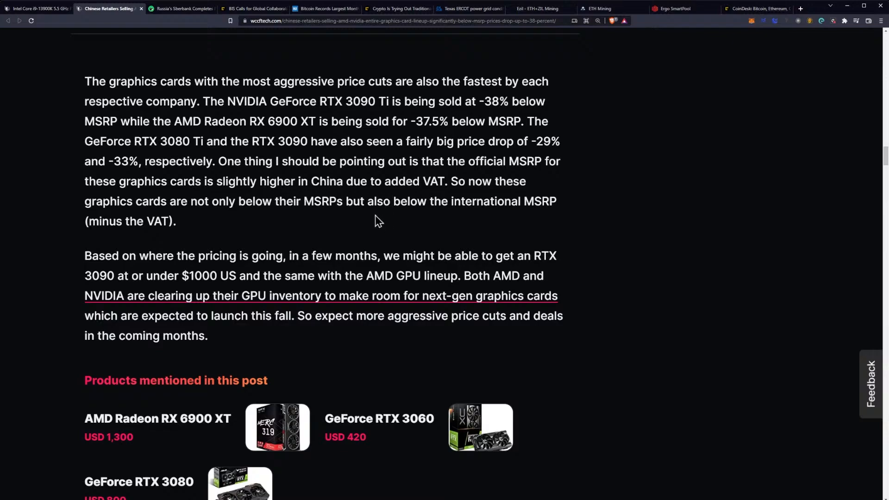
mouse_move(288, 220)
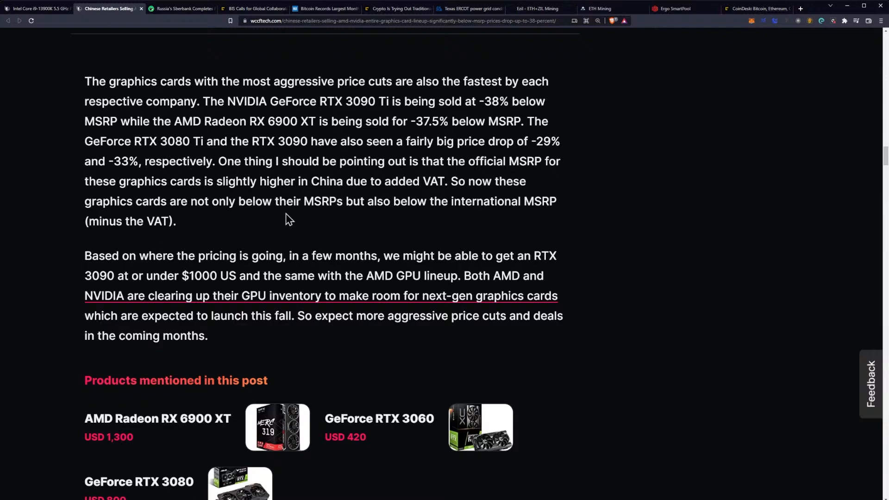
mouse_move(350, 207)
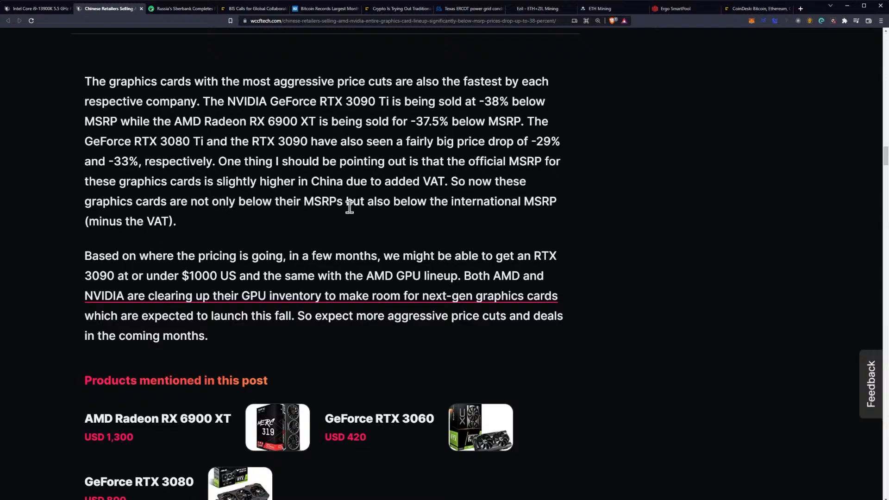
mouse_move(437, 205)
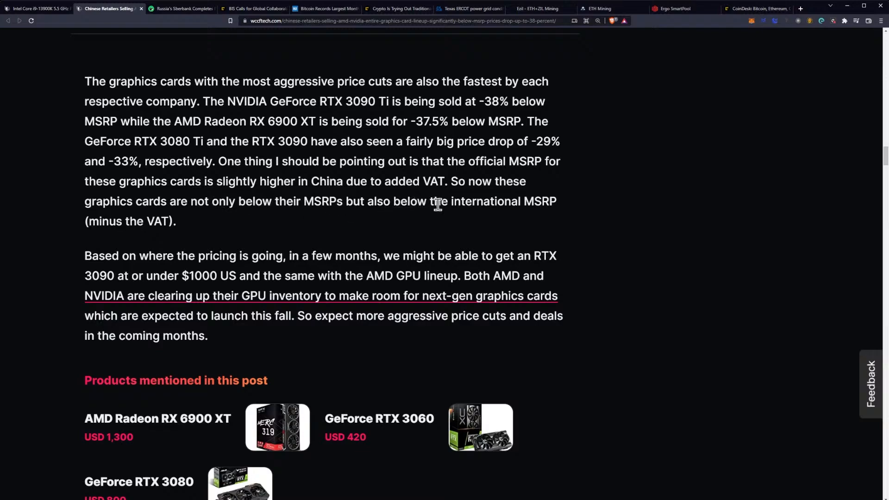
mouse_move(139, 223)
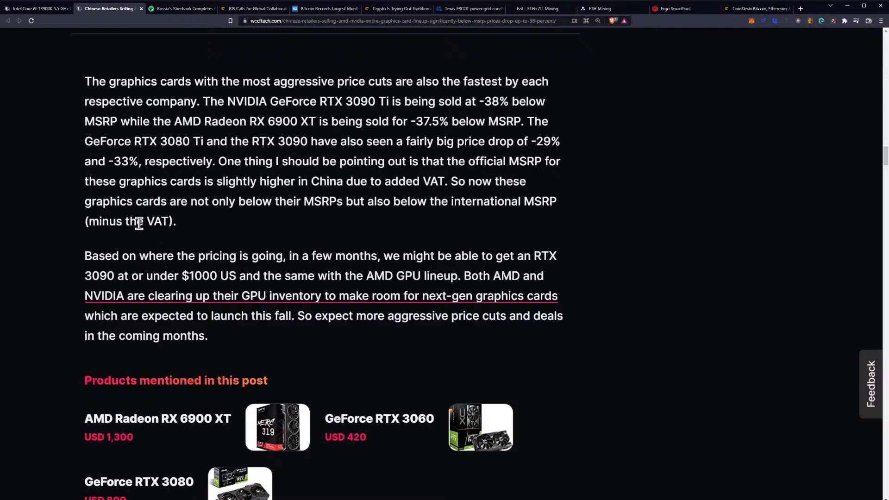
scroll("down", 3)
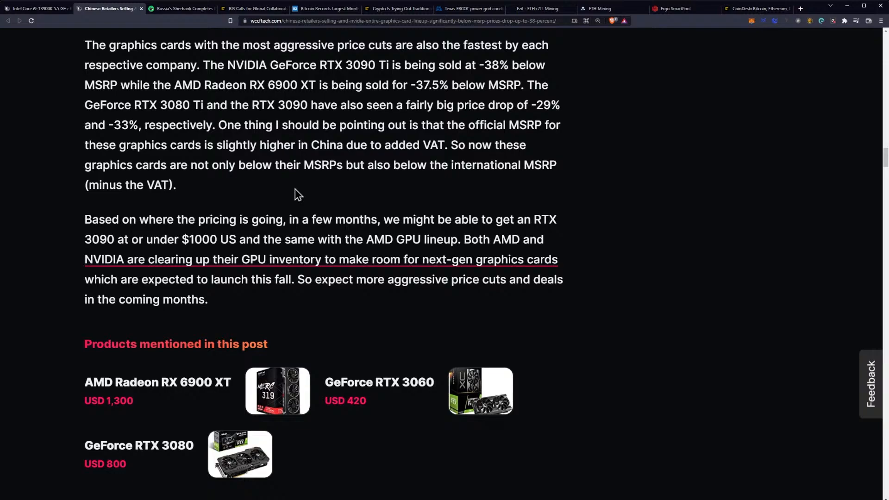
mouse_move(331, 187)
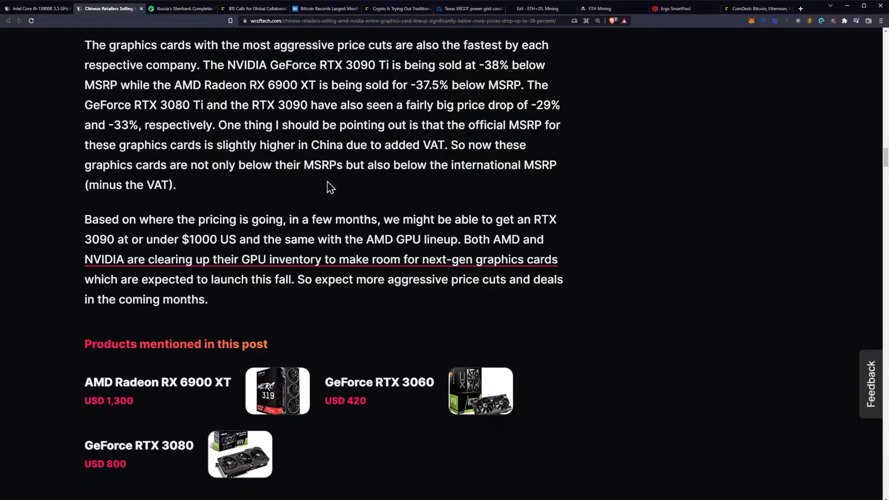
mouse_move(337, 180)
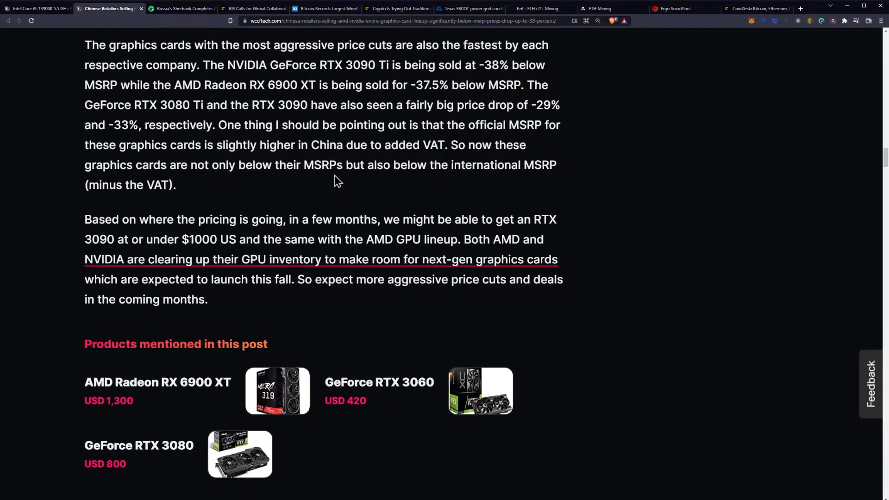
mouse_move(229, 214)
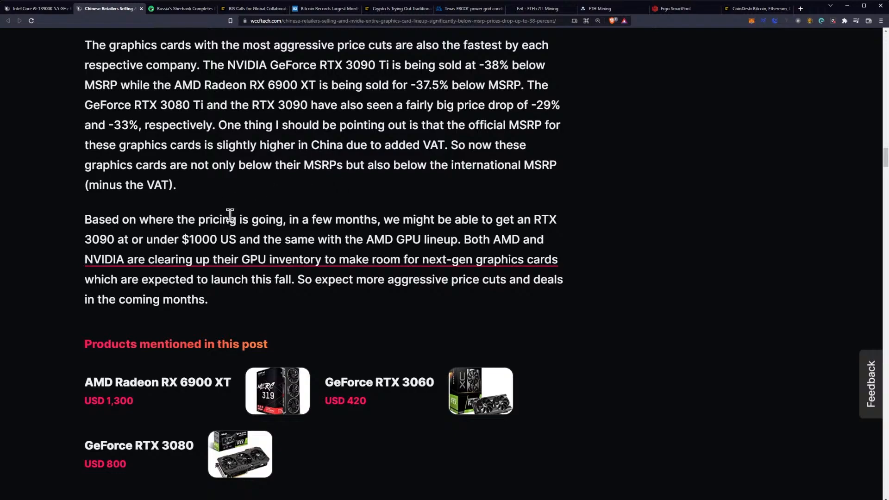
mouse_move(308, 206)
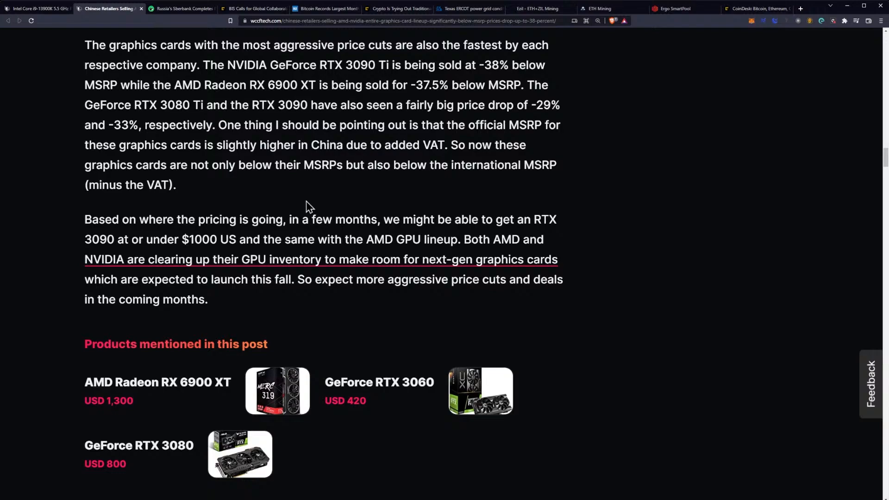
mouse_move(326, 205)
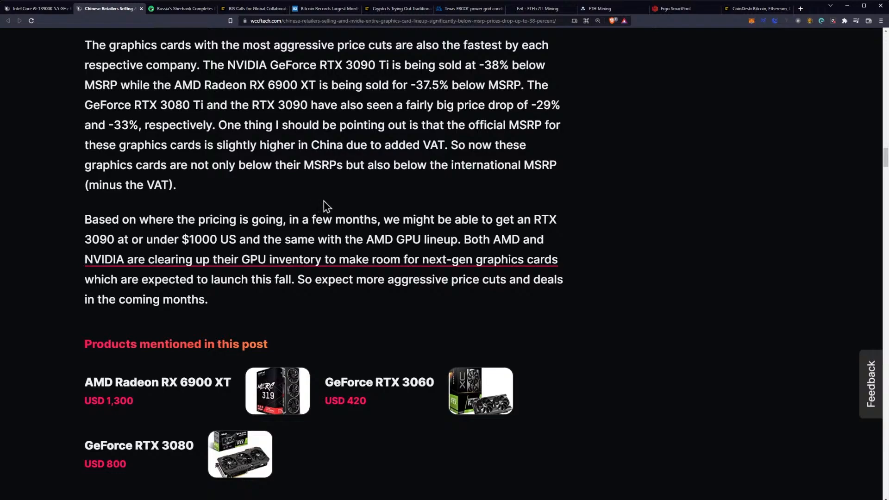
scroll("down", 3)
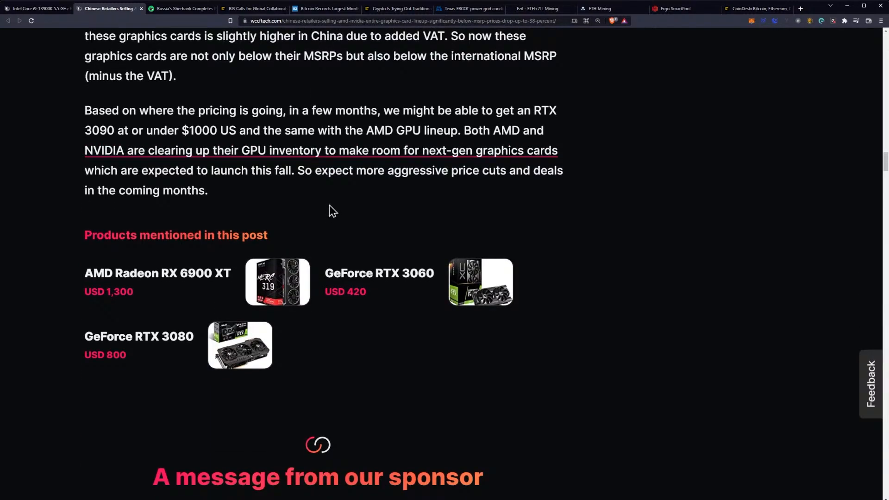
mouse_move(346, 214)
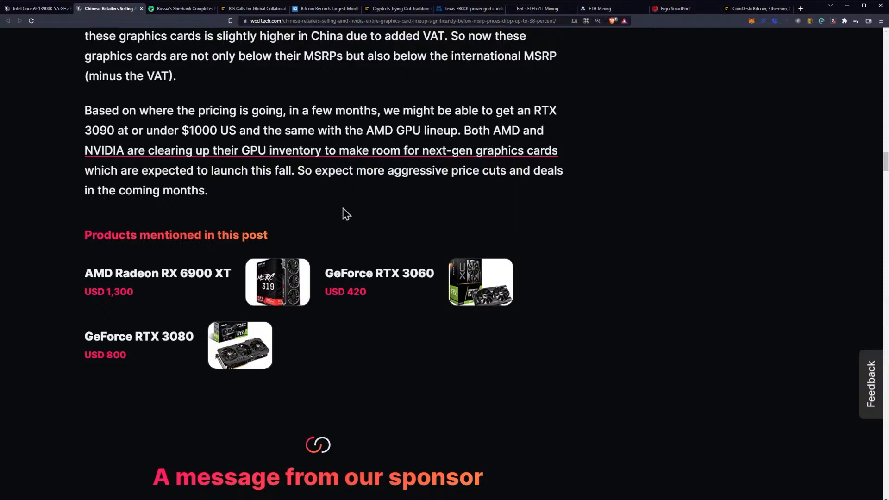